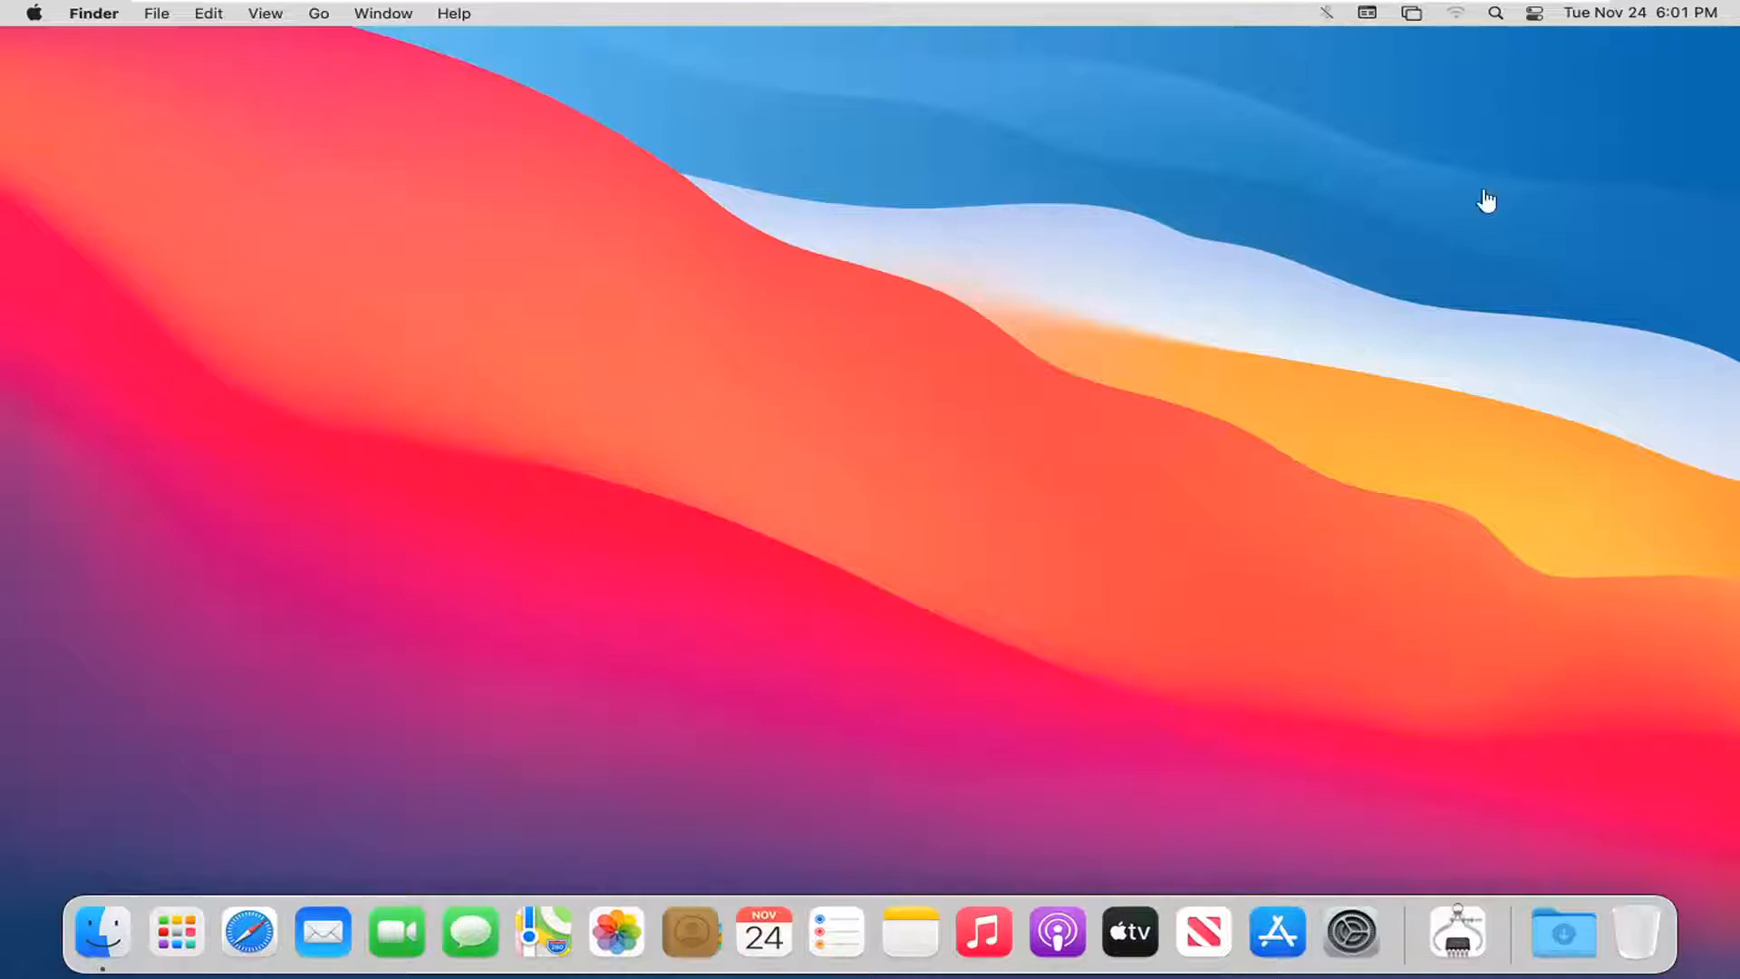
Check the Bluetooth status menu, then launch System Preferences from the Apple menu.
{"action": "left_click", "coordinate": [1325, 12]}
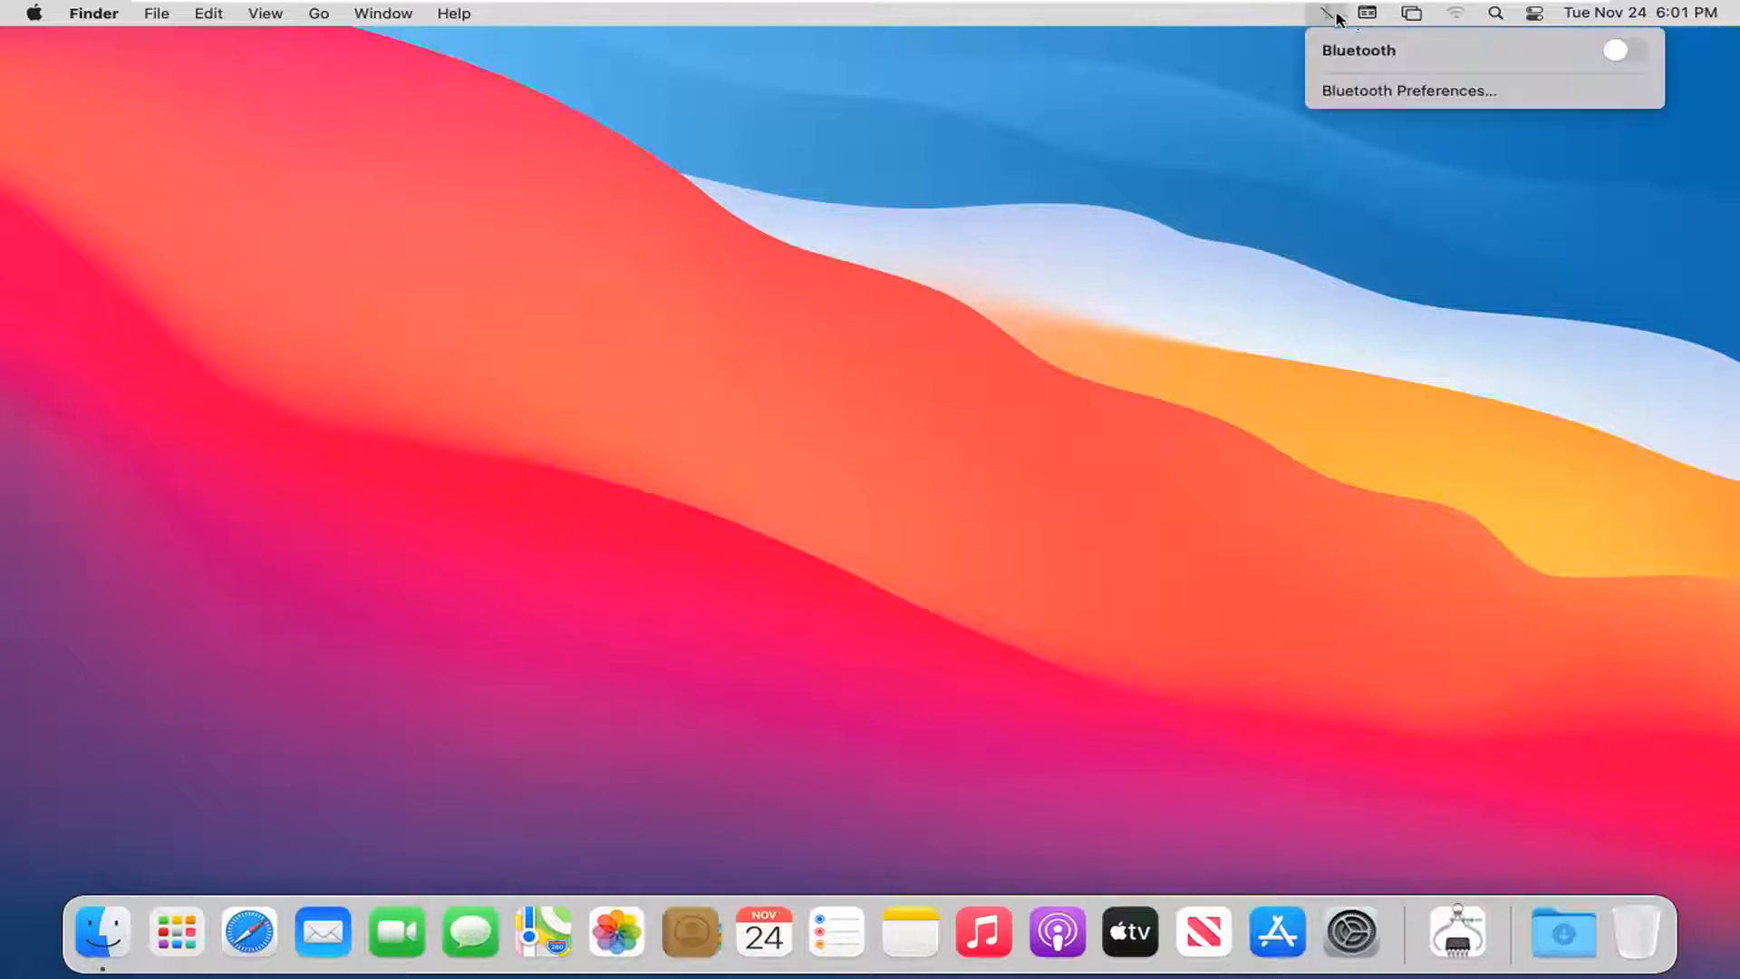
{"action": "left_click", "coordinate": [589, 191]}
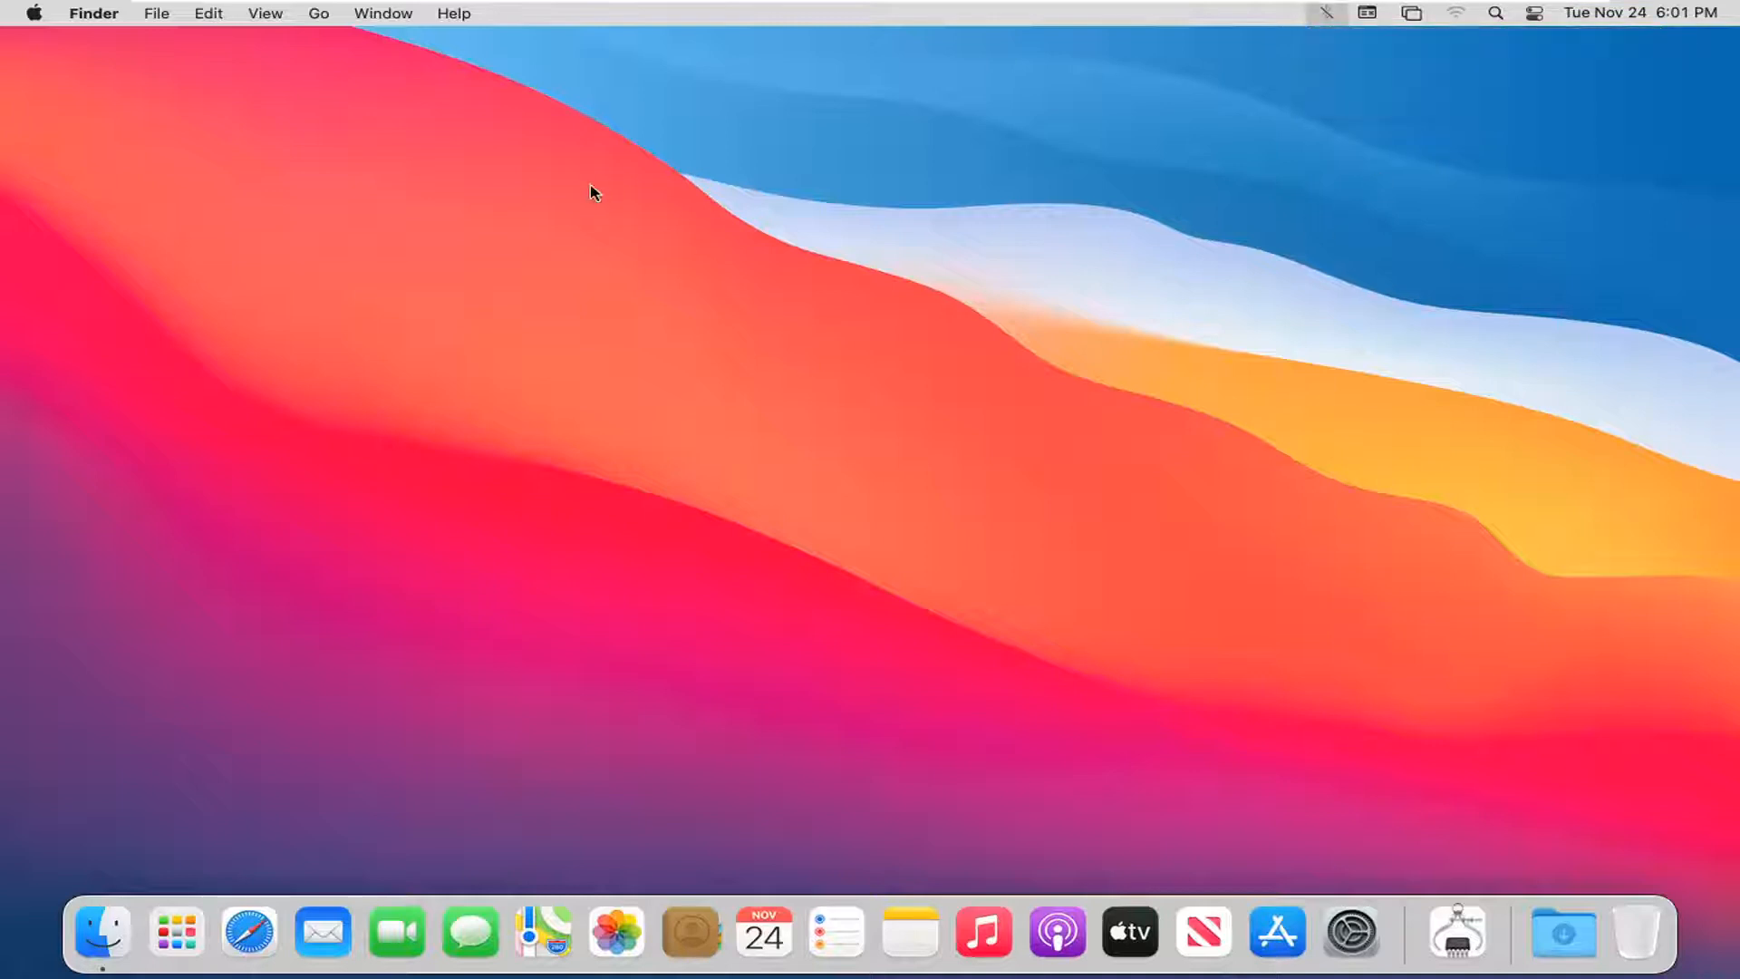
{"action": "mouse_move", "coordinate": [563, 178]}
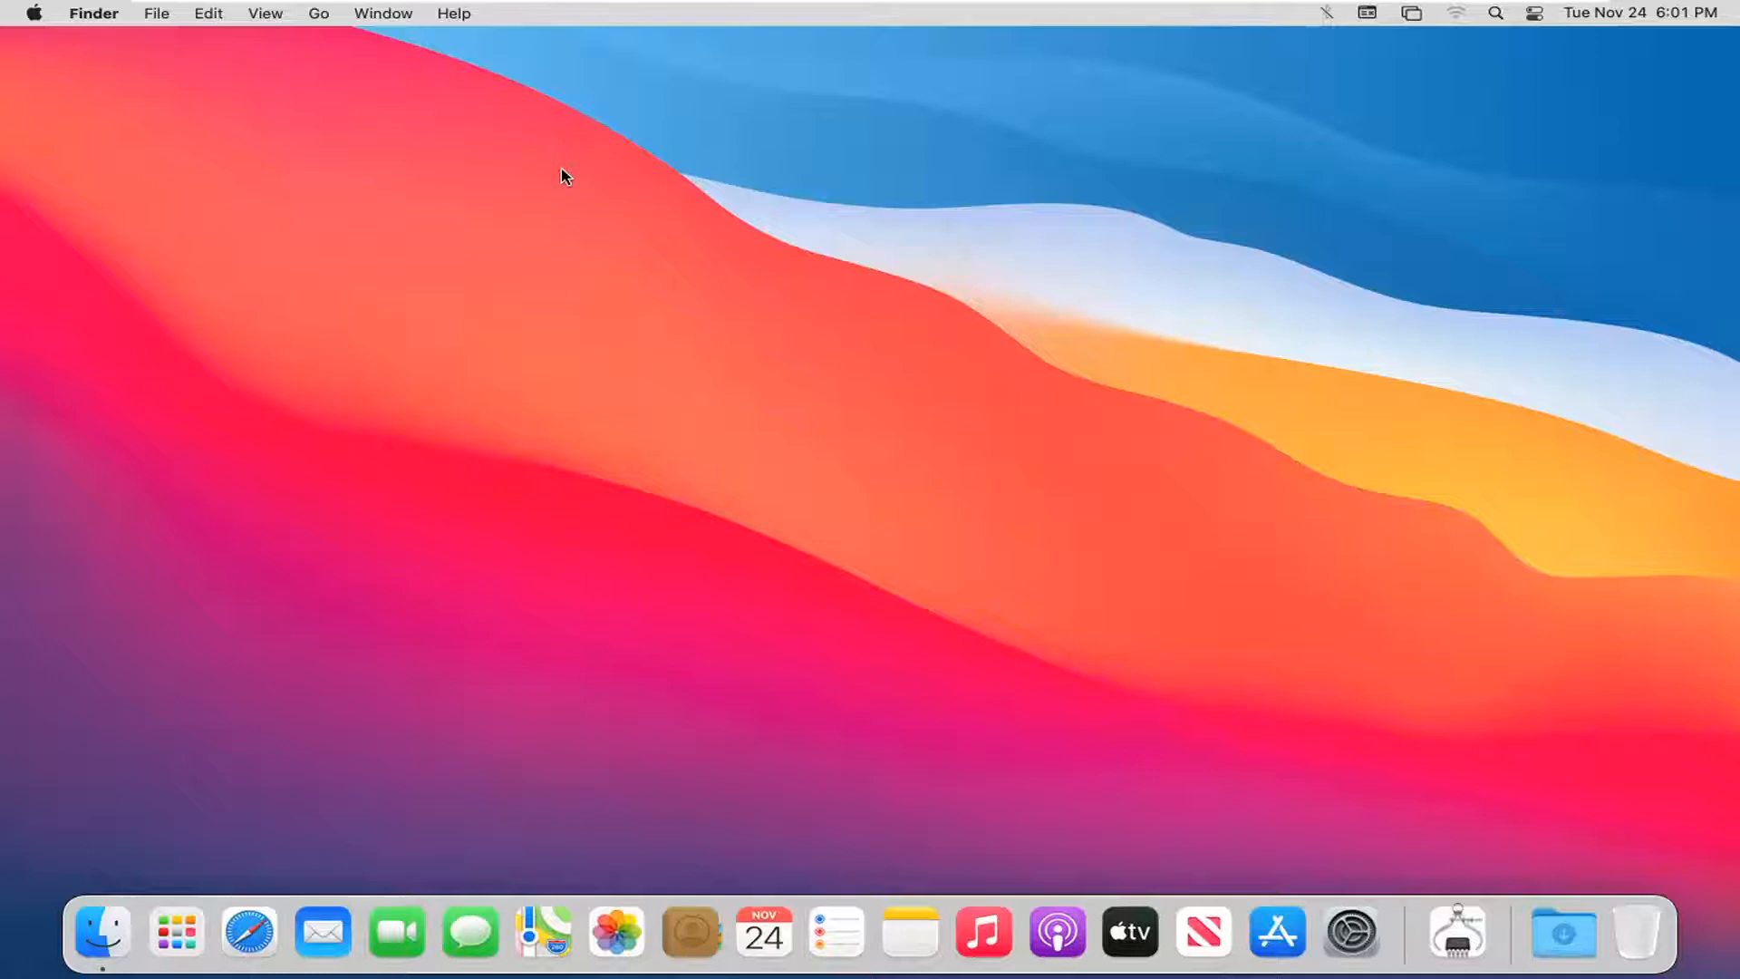
{"action": "mouse_move", "coordinate": [33, 20]}
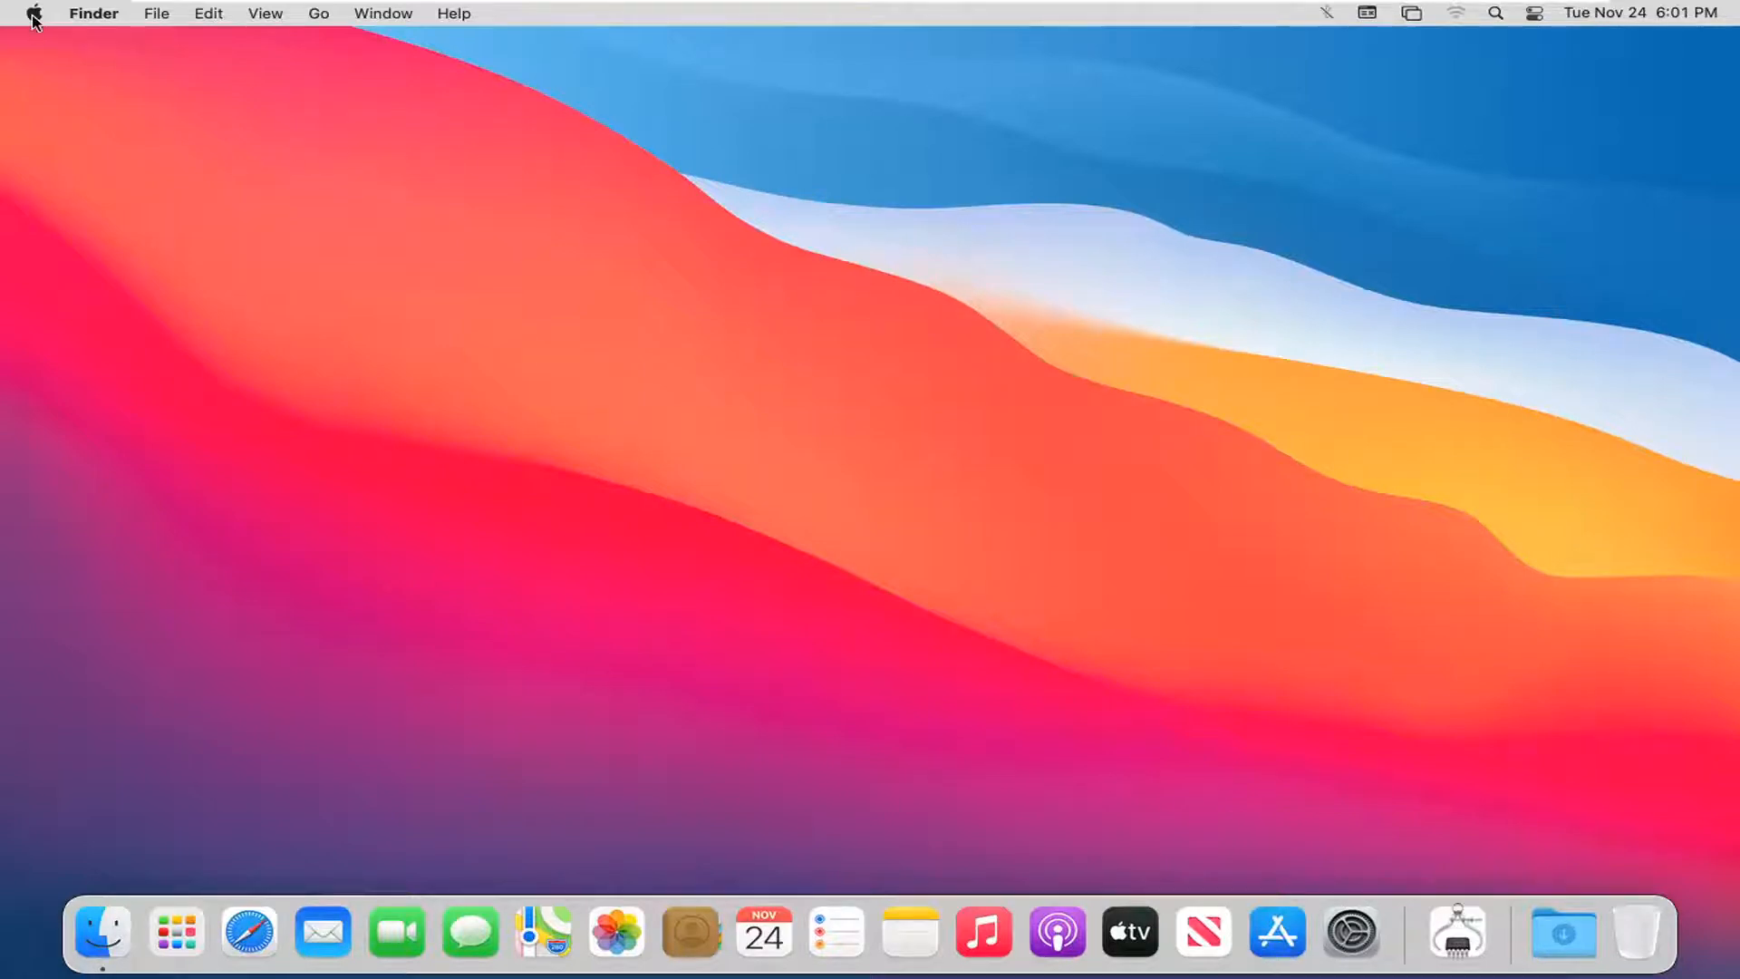
{"action": "left_click", "coordinate": [32, 13]}
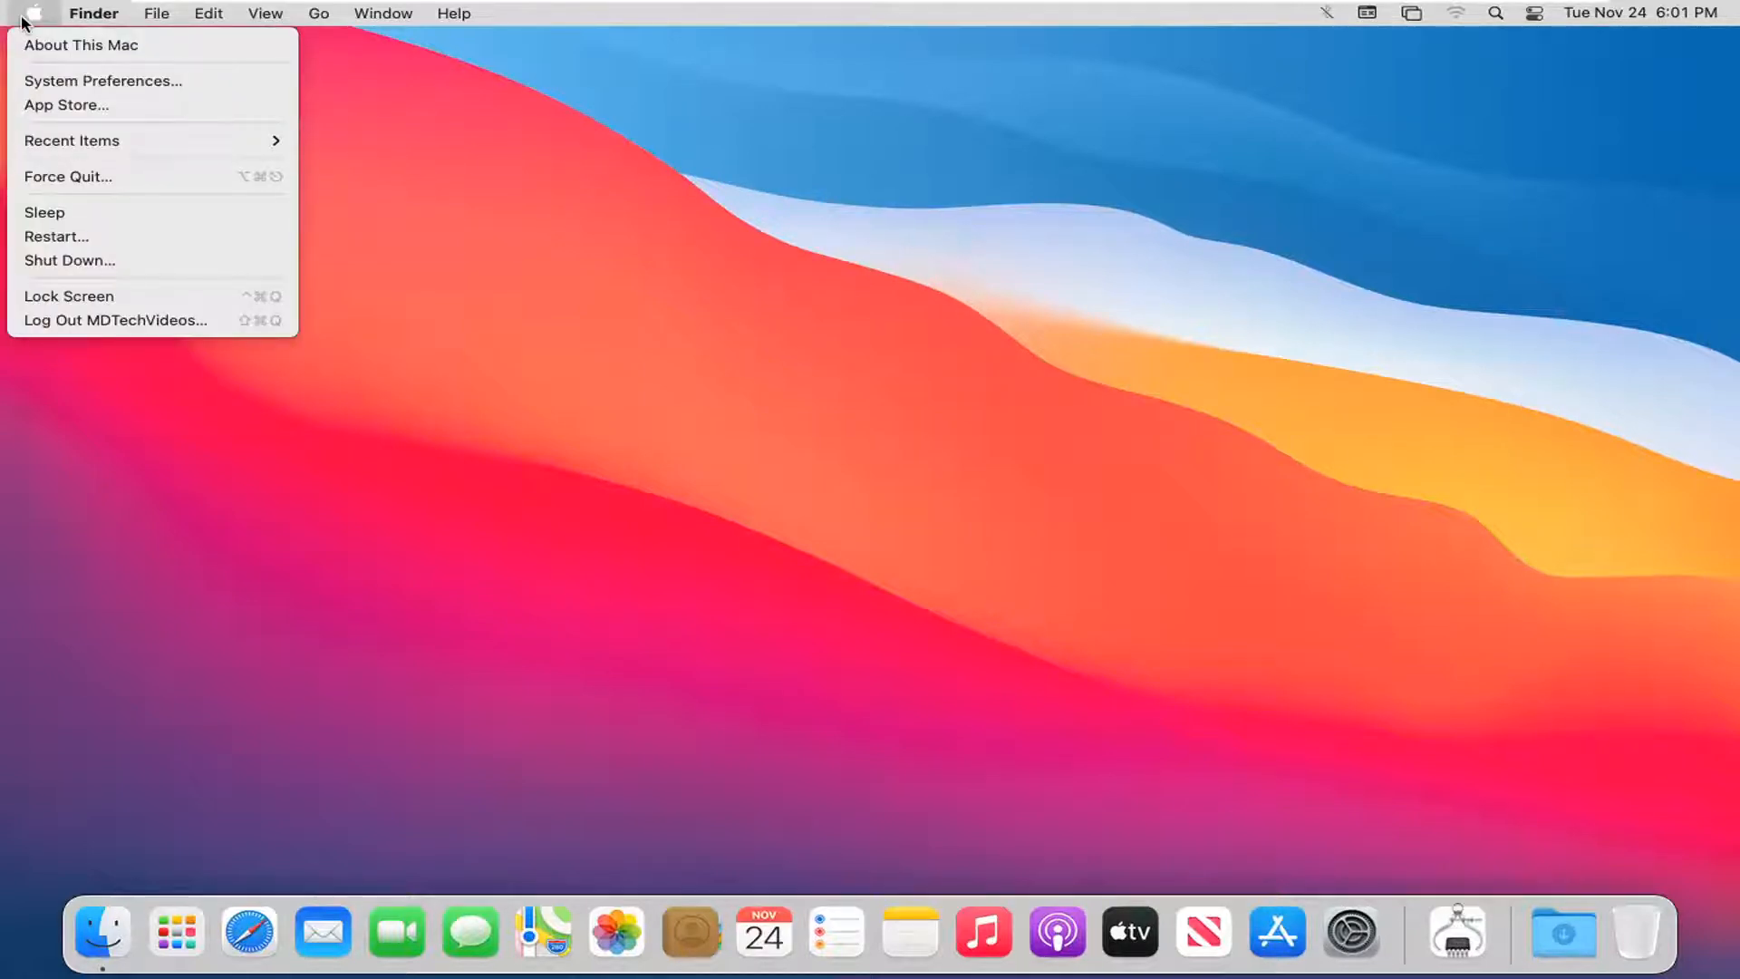
{"action": "mouse_move", "coordinate": [81, 45]}
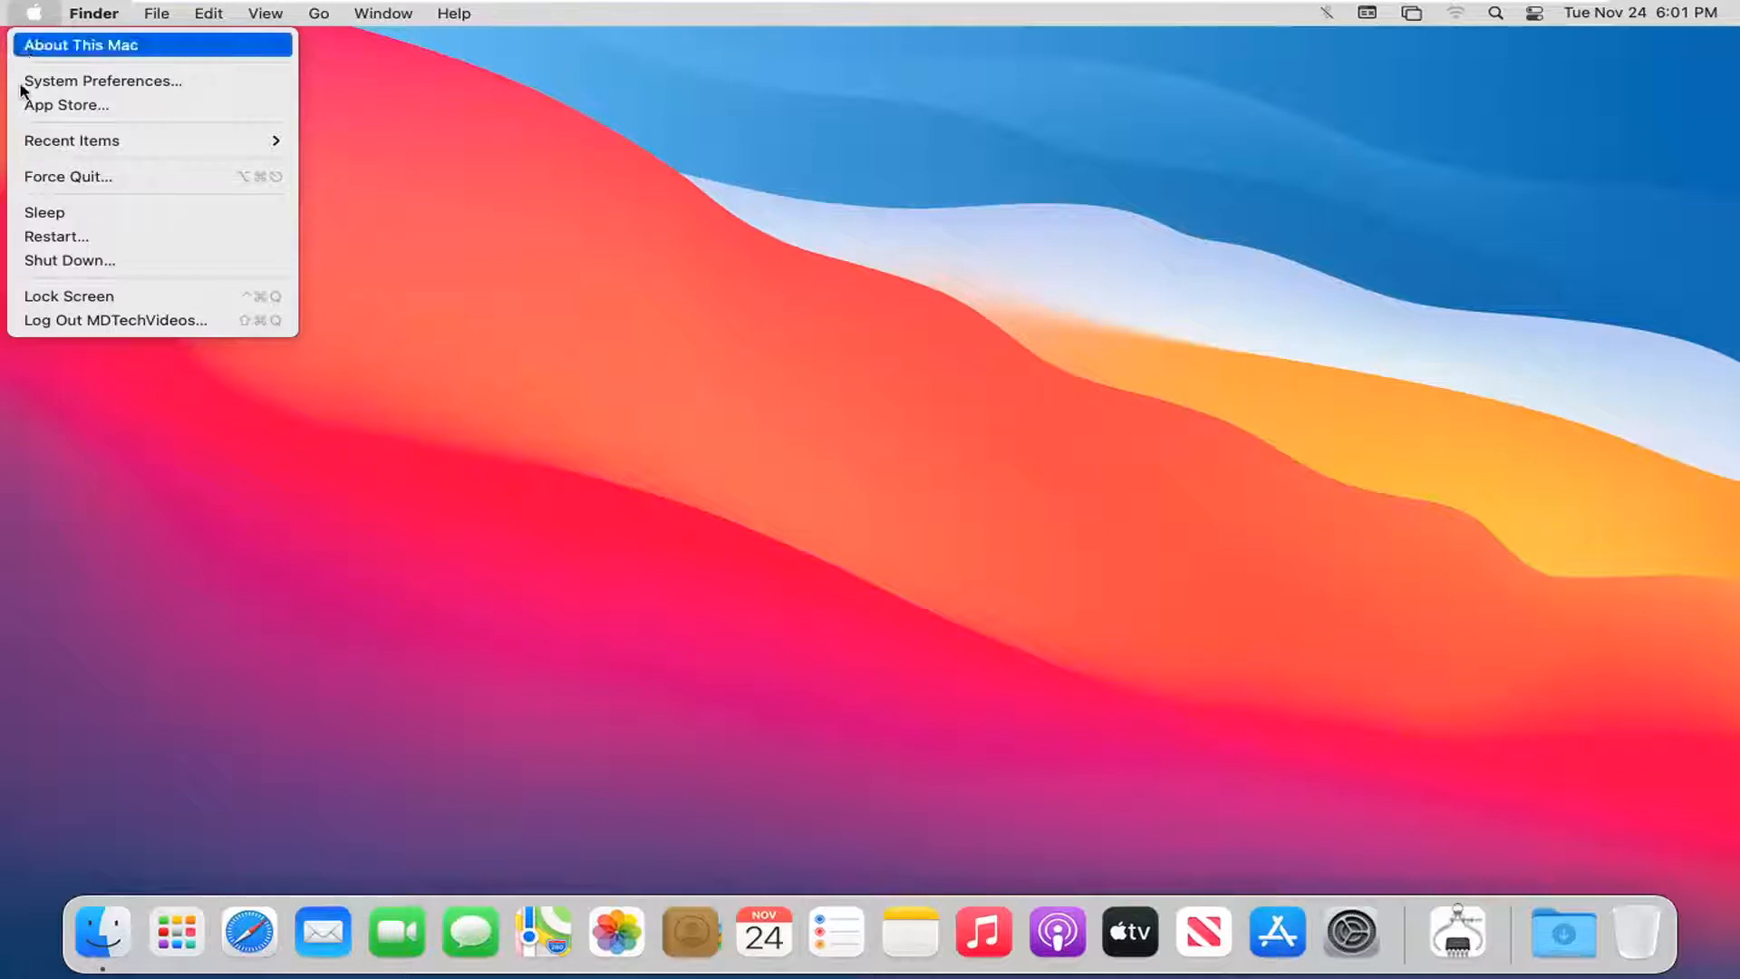
{"action": "left_click", "coordinate": [79, 93]}
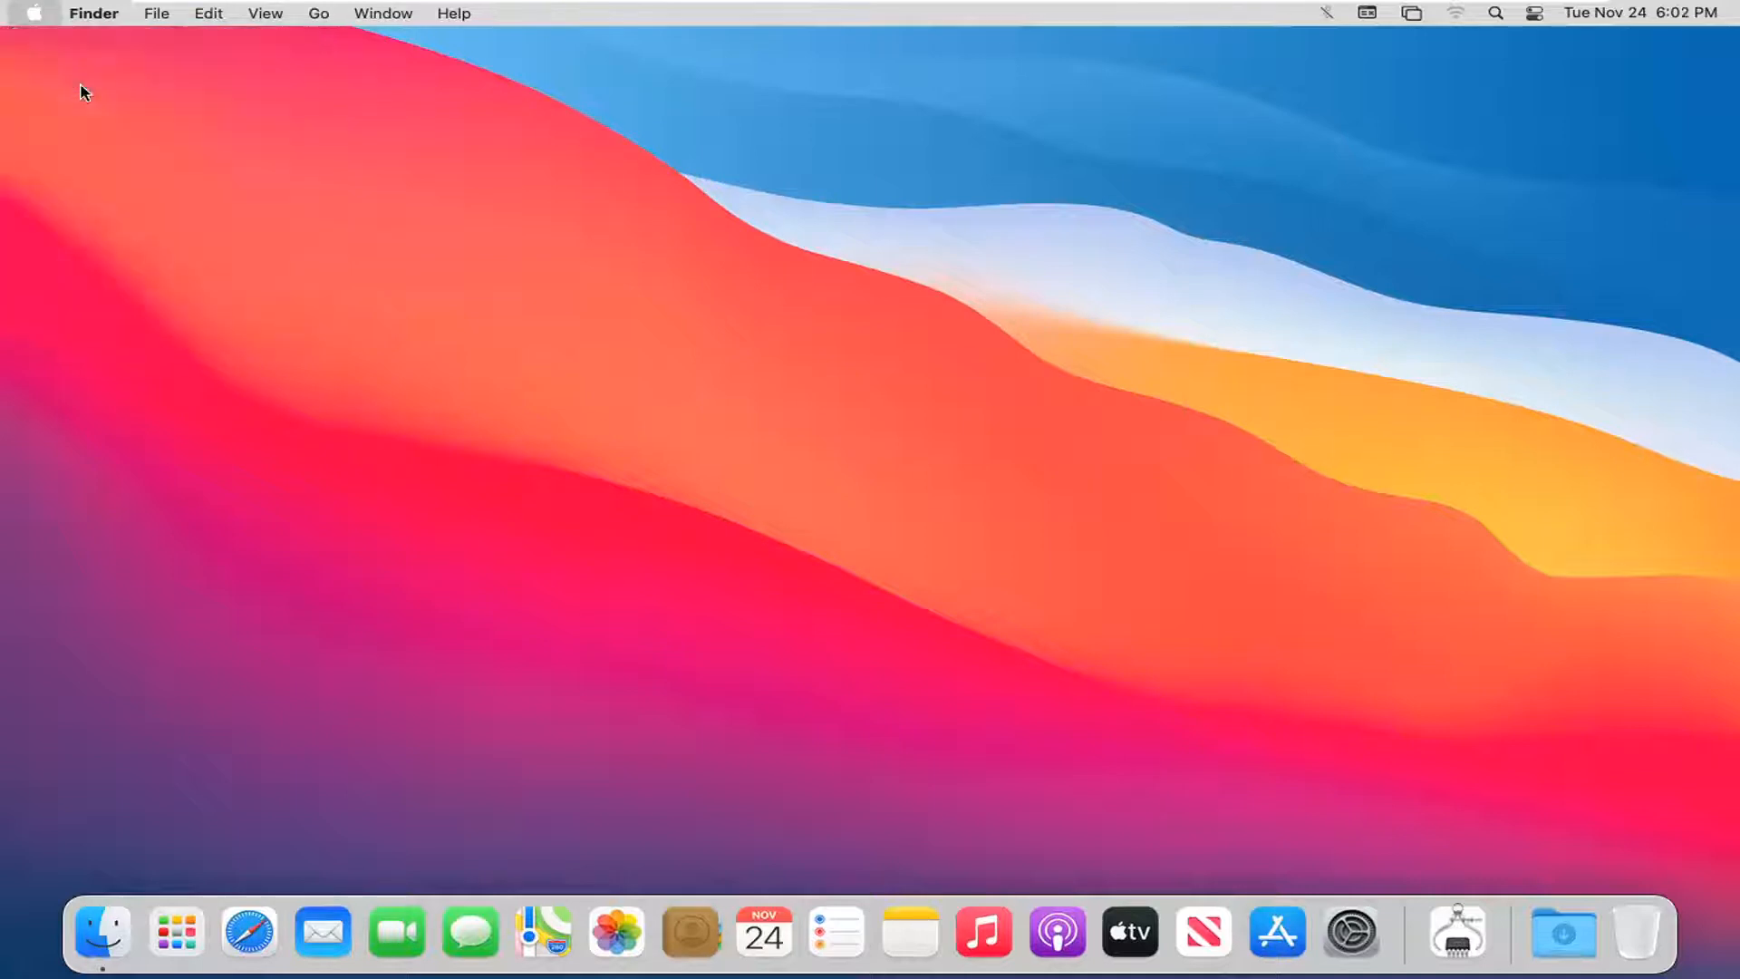
{"action": "left_click", "coordinate": [1350, 931]}
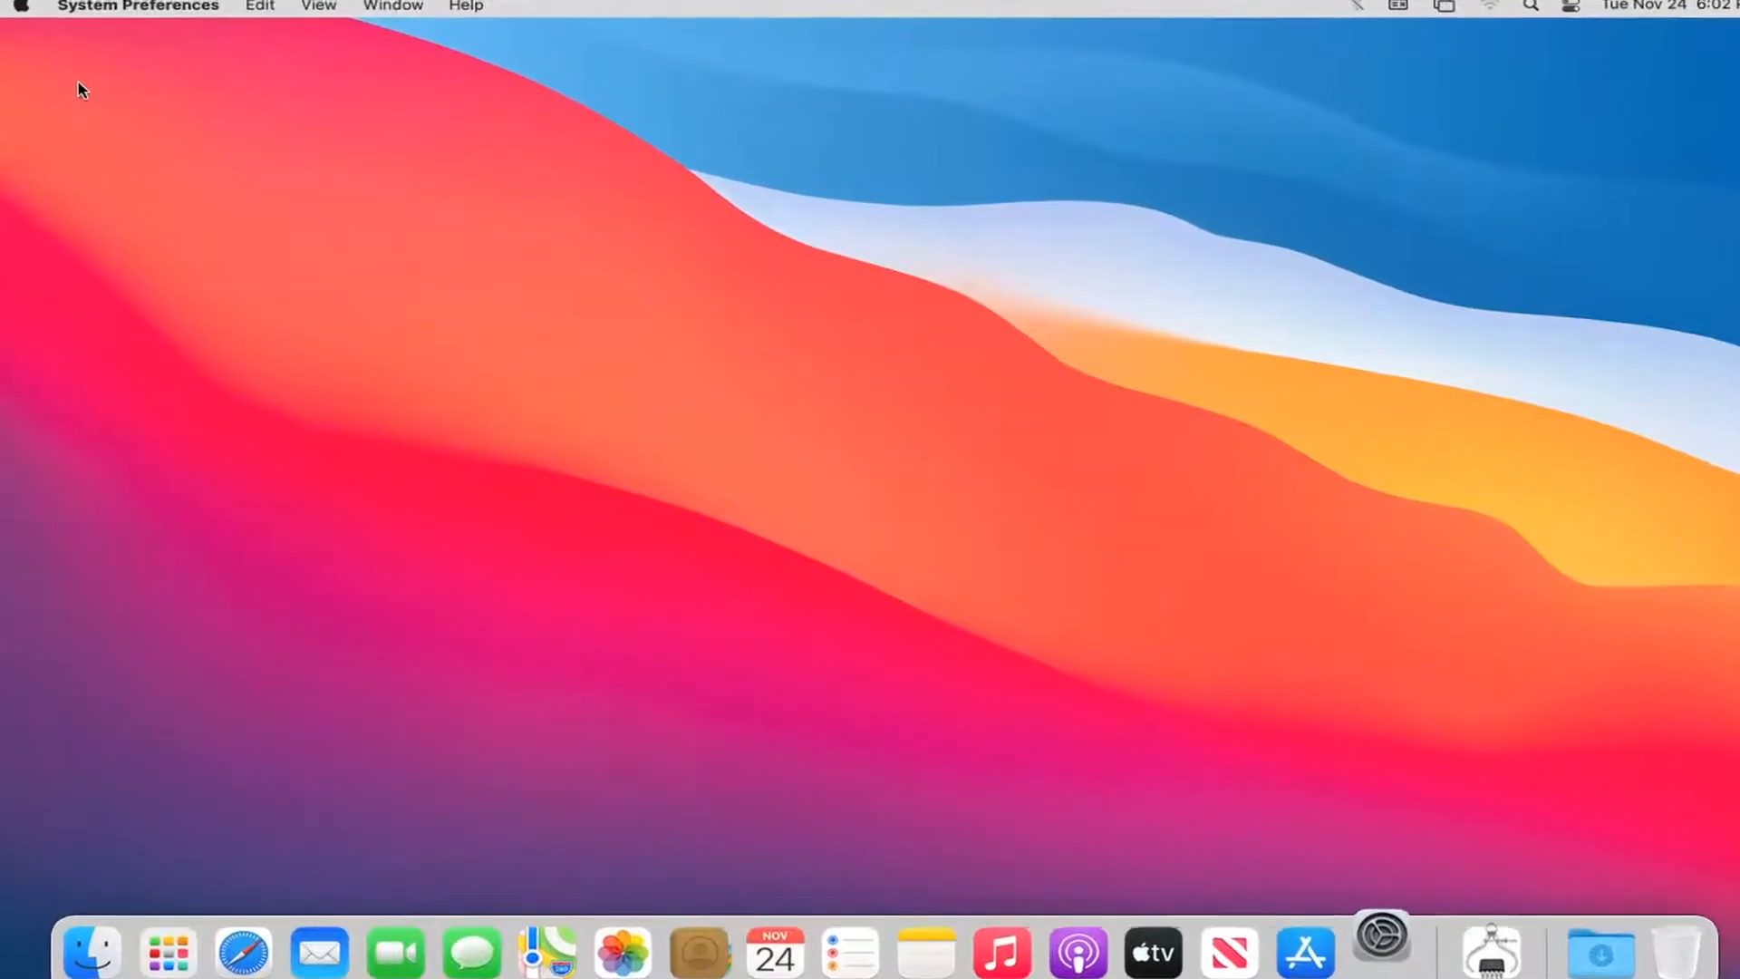
{"action": "left_click", "coordinate": [1380, 951]}
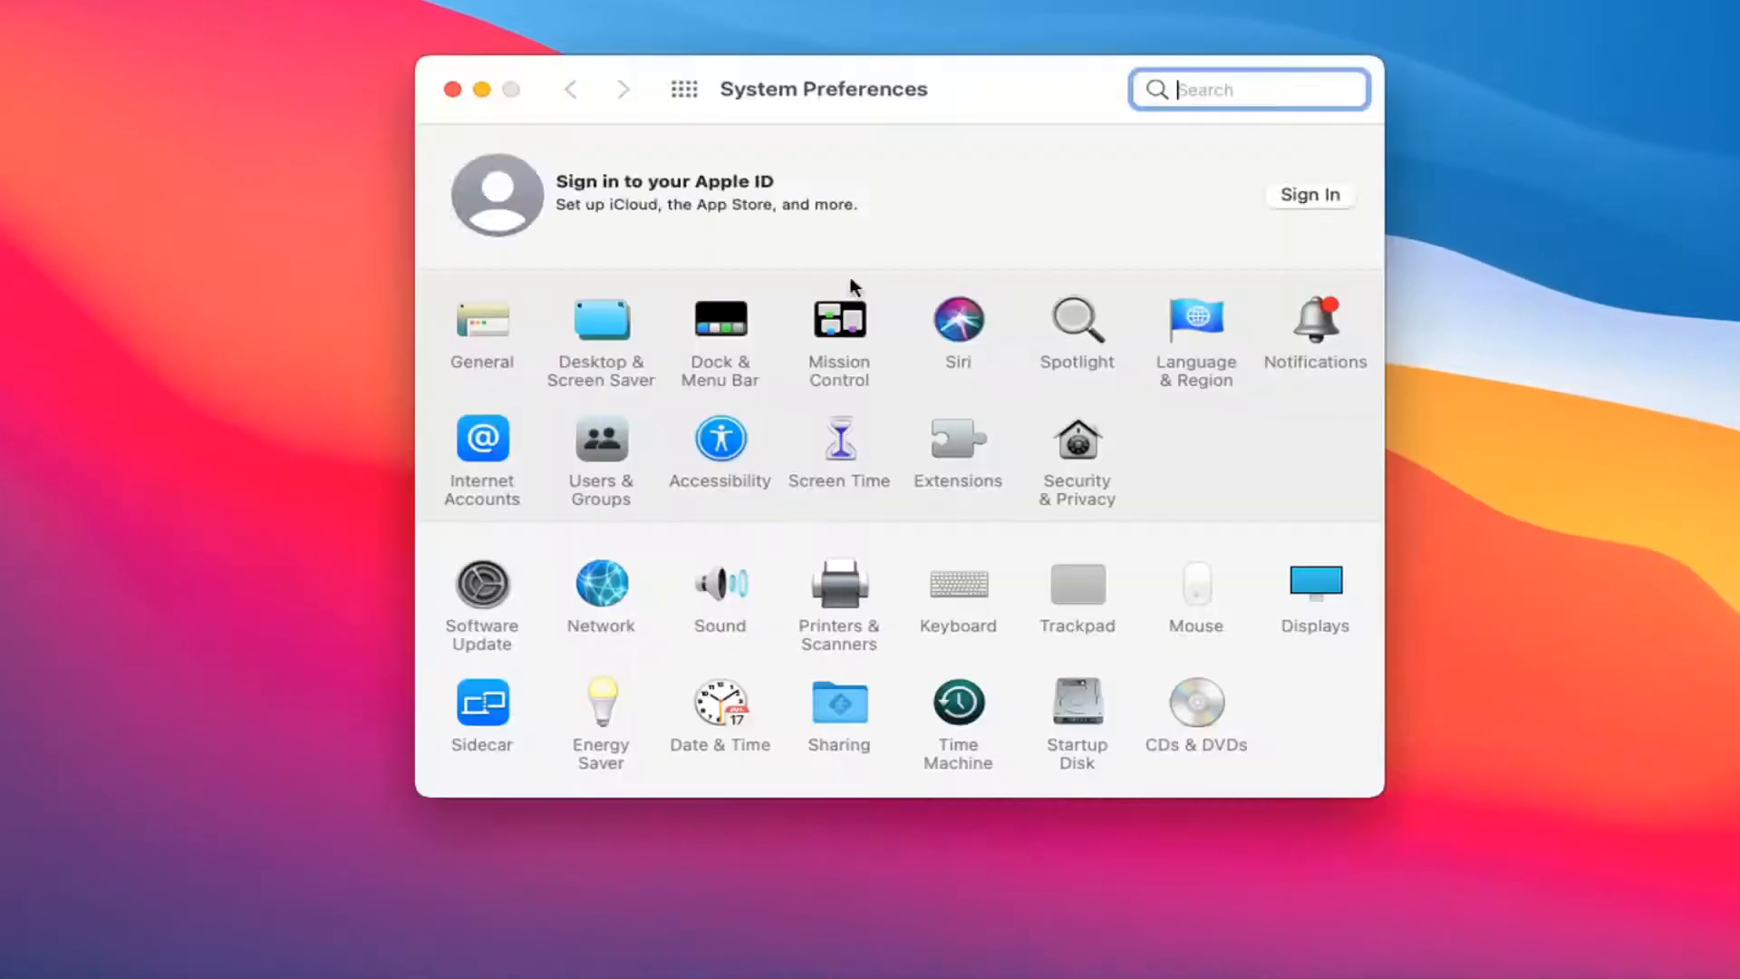
{"action": "mouse_move", "coordinate": [729, 341]}
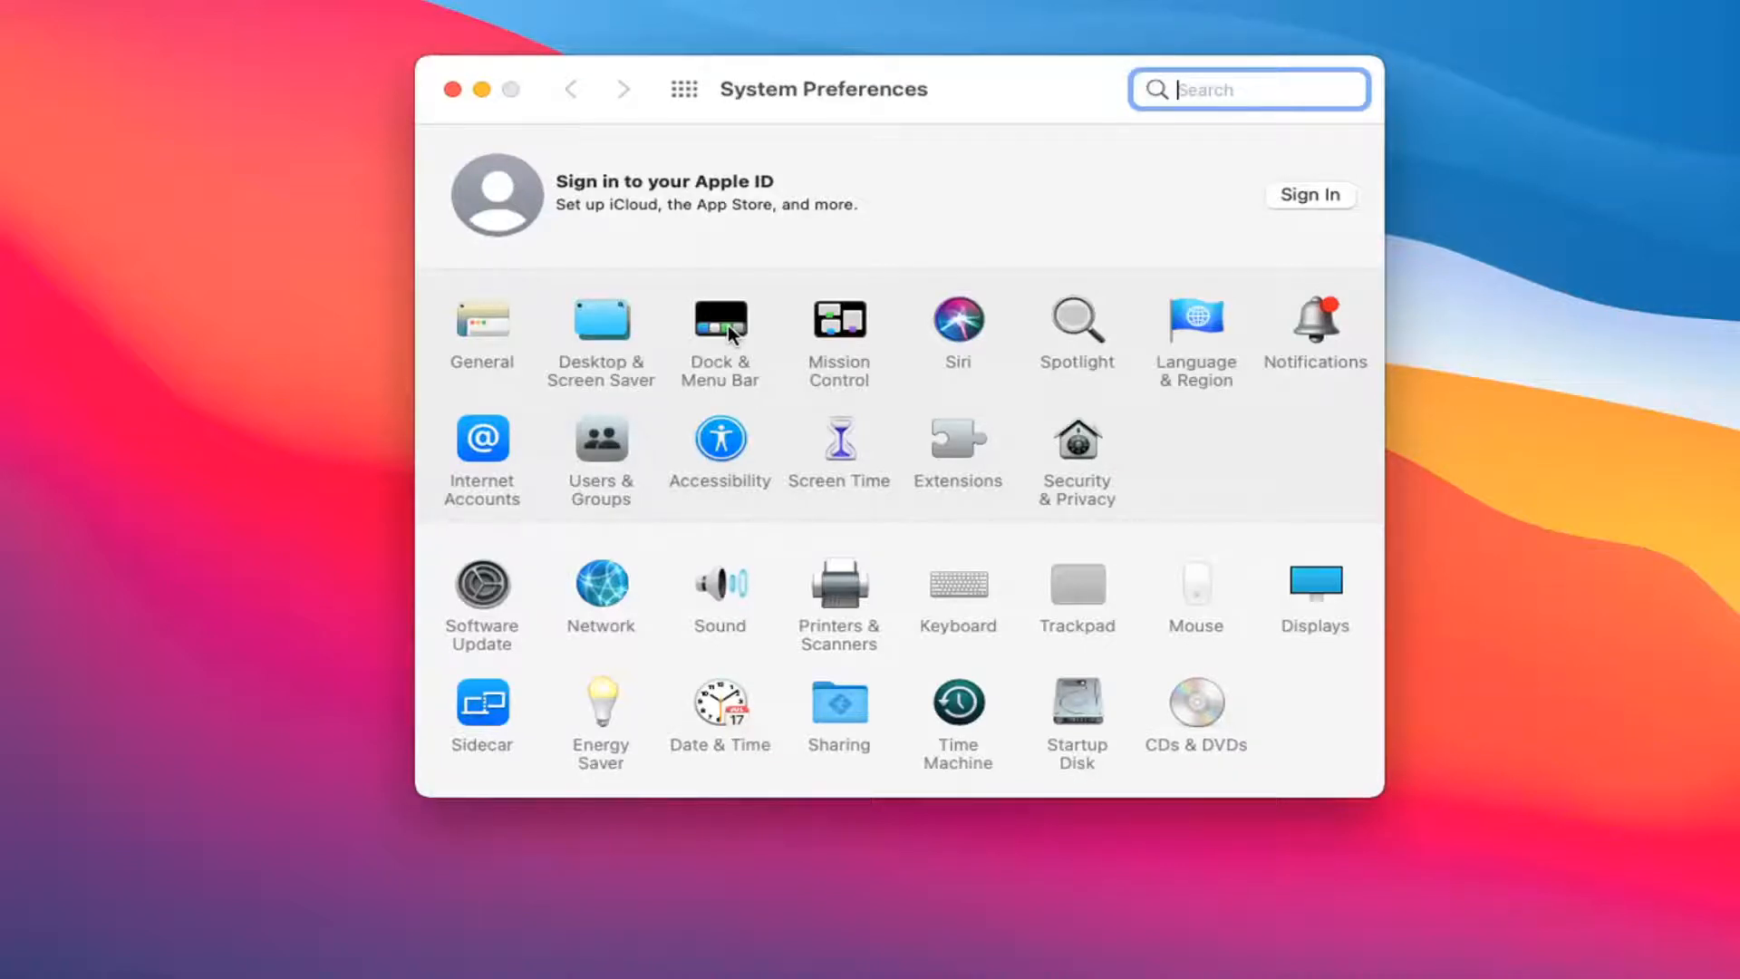
Open Dock & Menu Bar and select Bluetooth in its sidebar.
{"action": "left_click", "coordinate": [719, 328]}
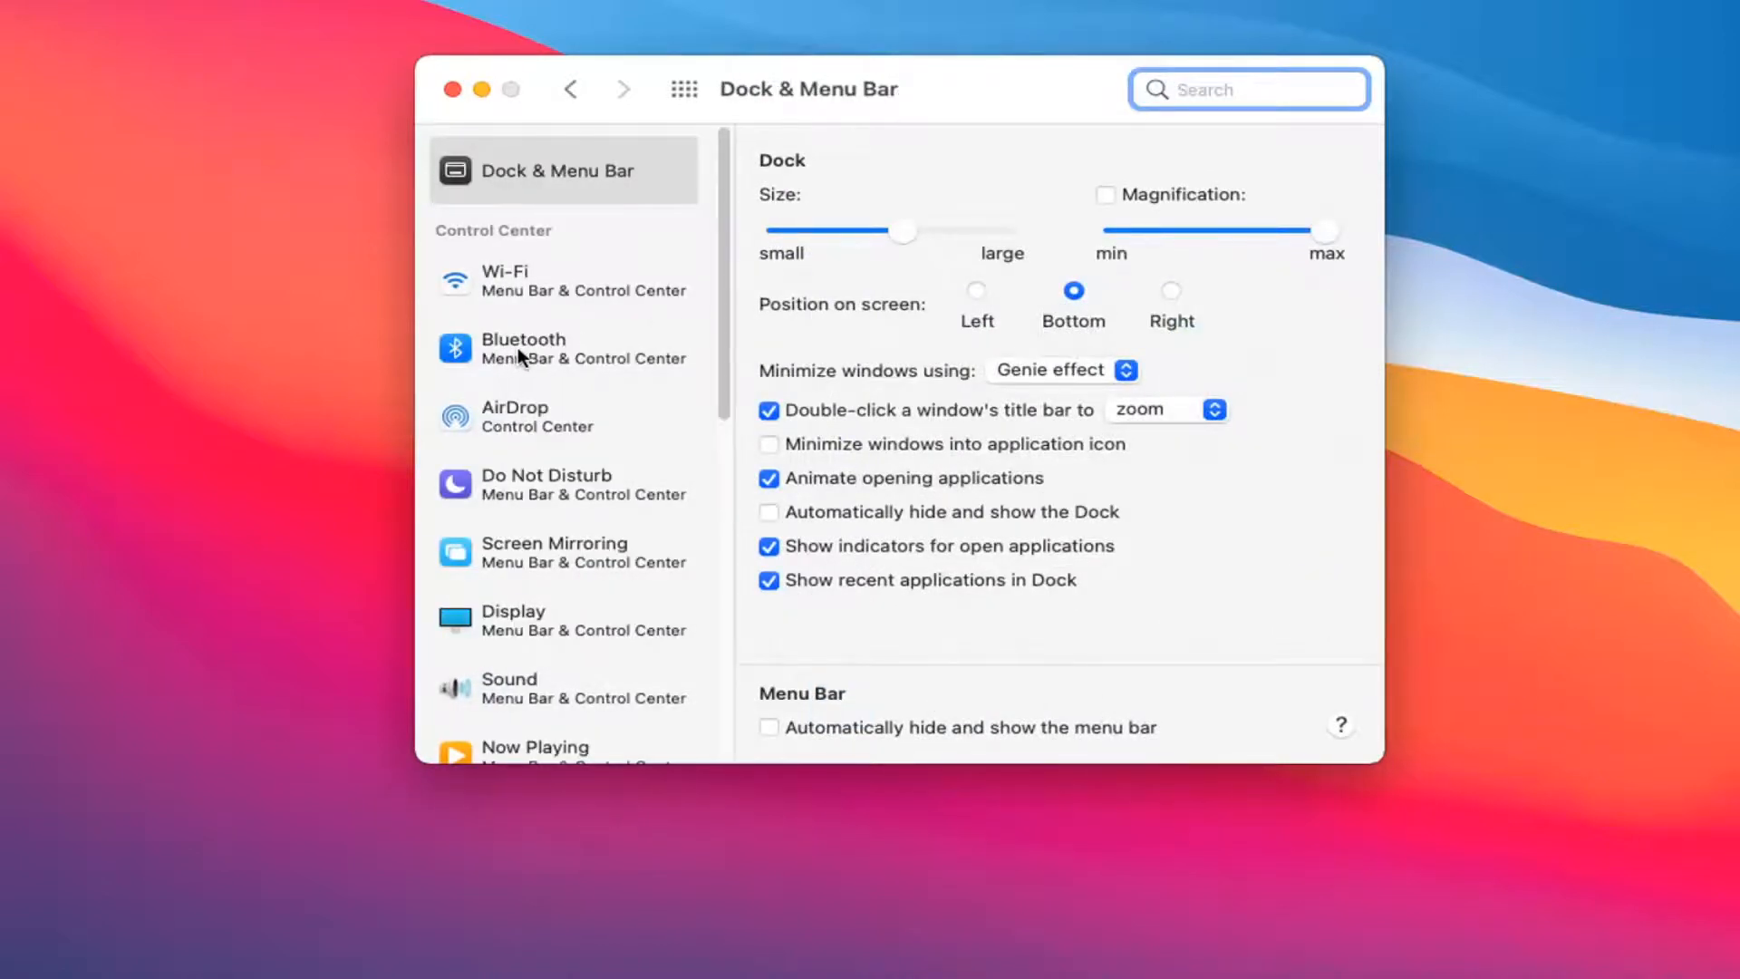
{"action": "left_click", "coordinate": [523, 347]}
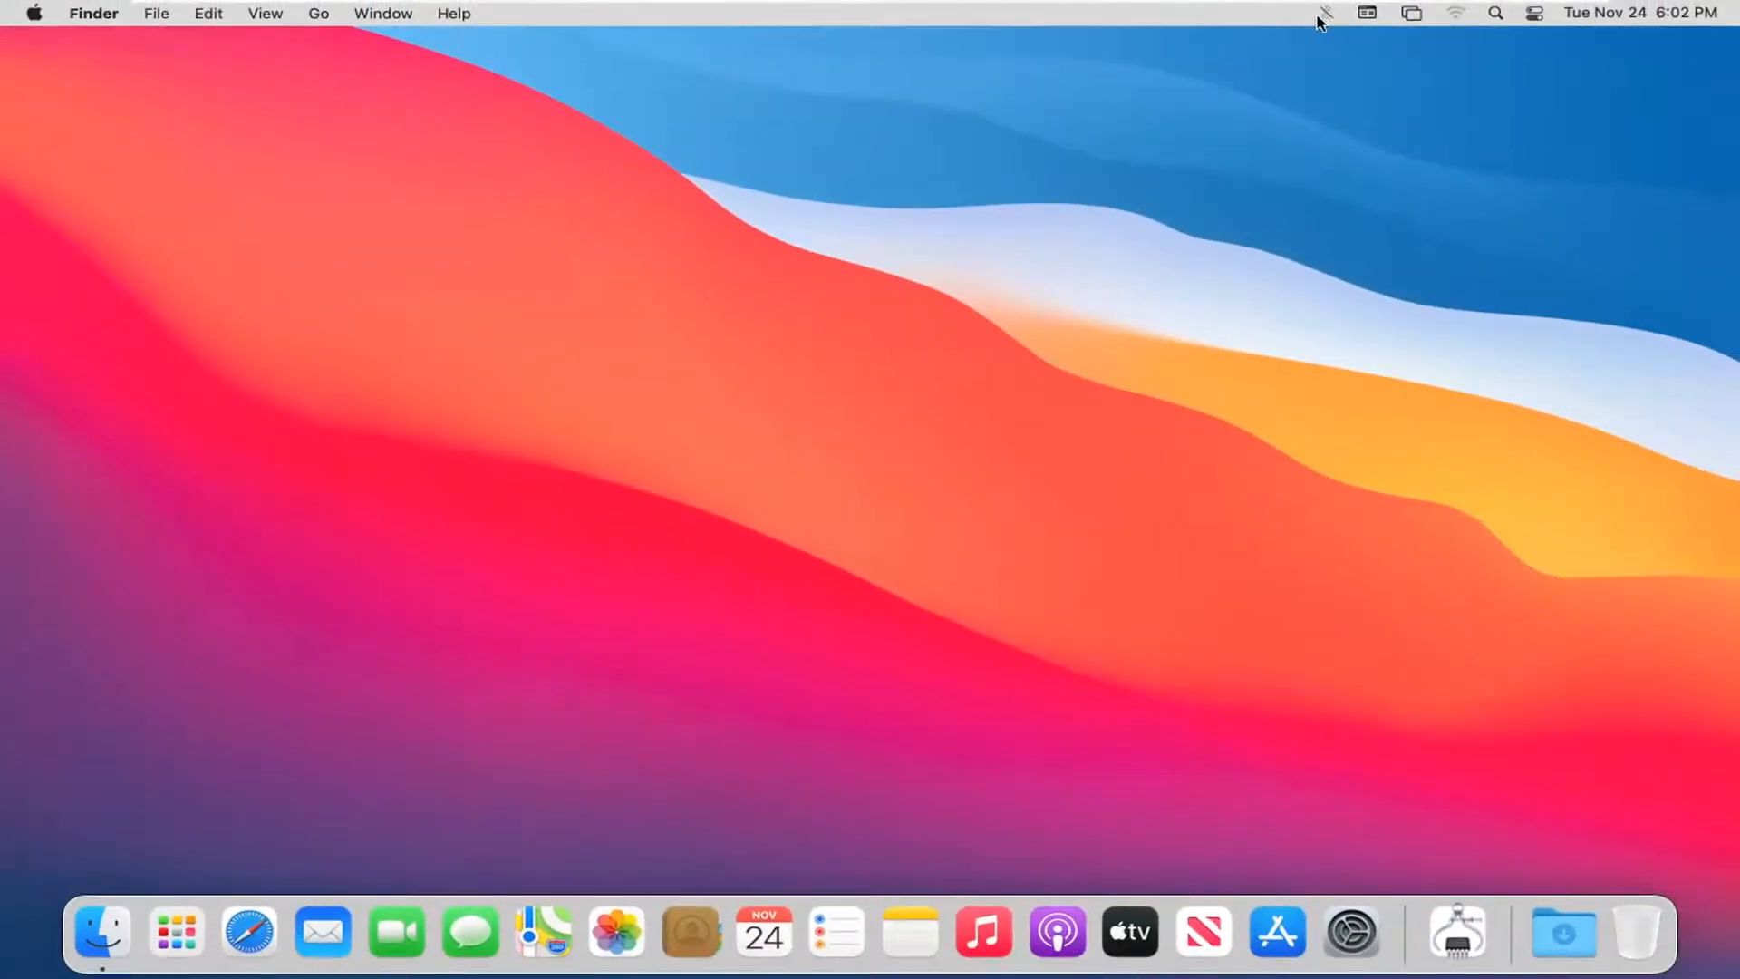
Switch the Bluetooth toggle on from the menu bar Bluetooth status menu.
{"action": "left_click", "coordinate": [1325, 12]}
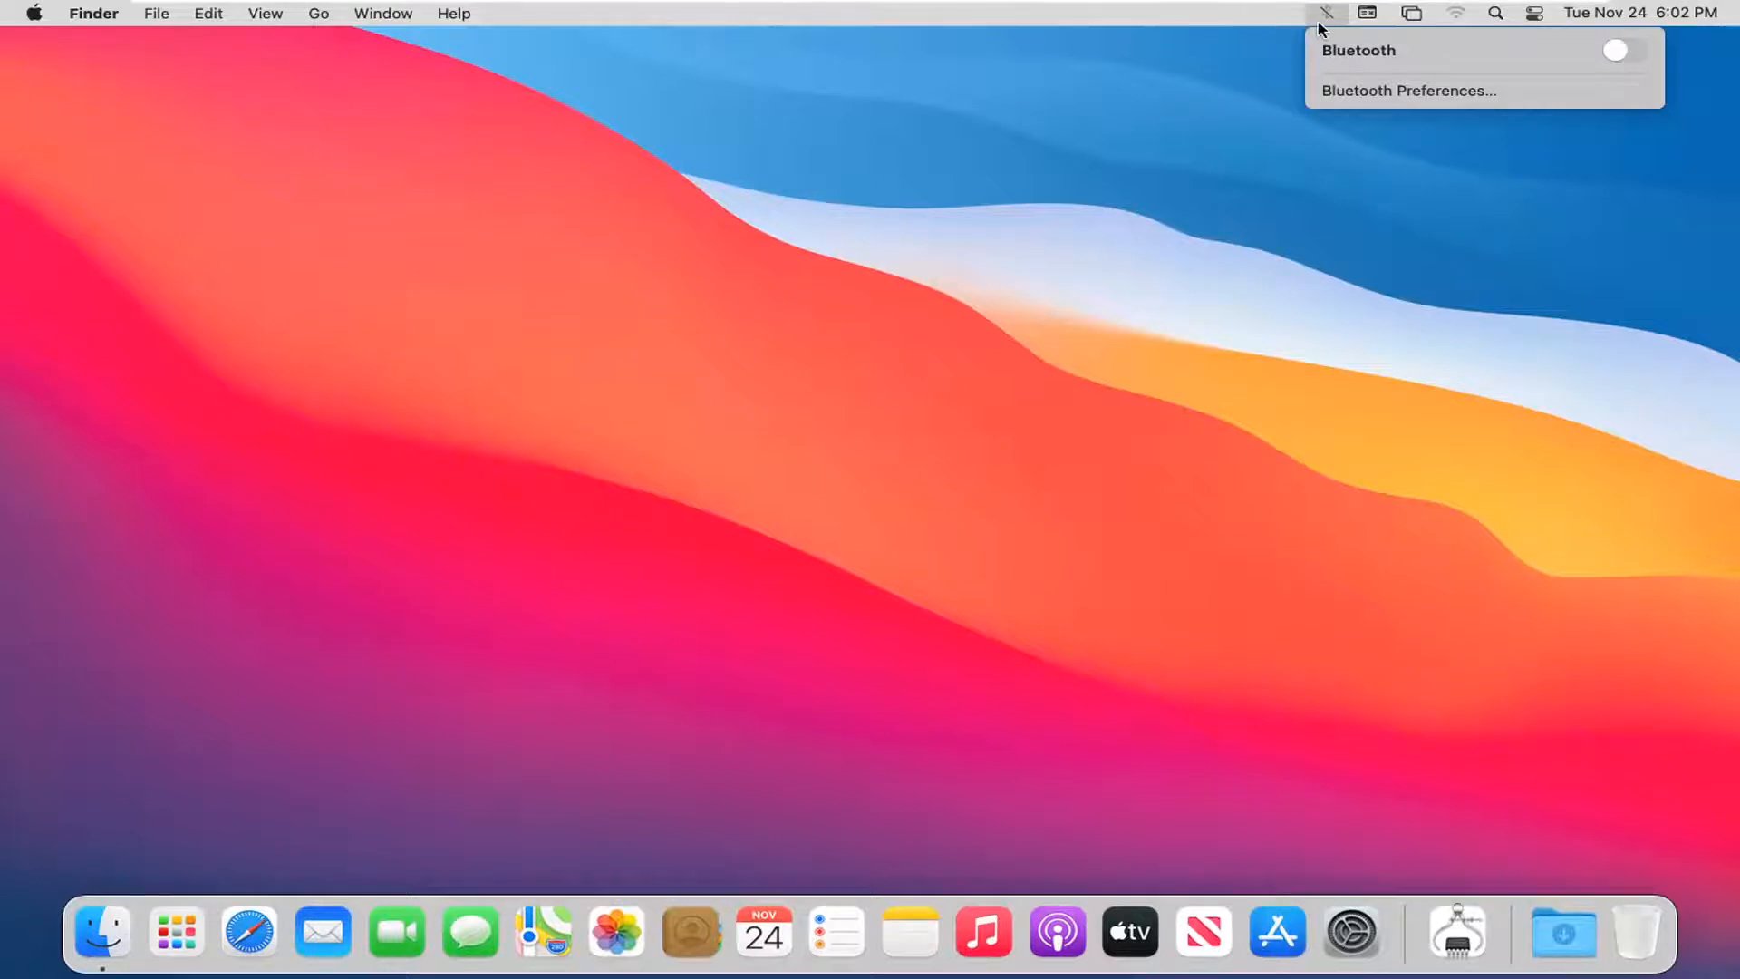
{"action": "mouse_move", "coordinate": [1380, 14]}
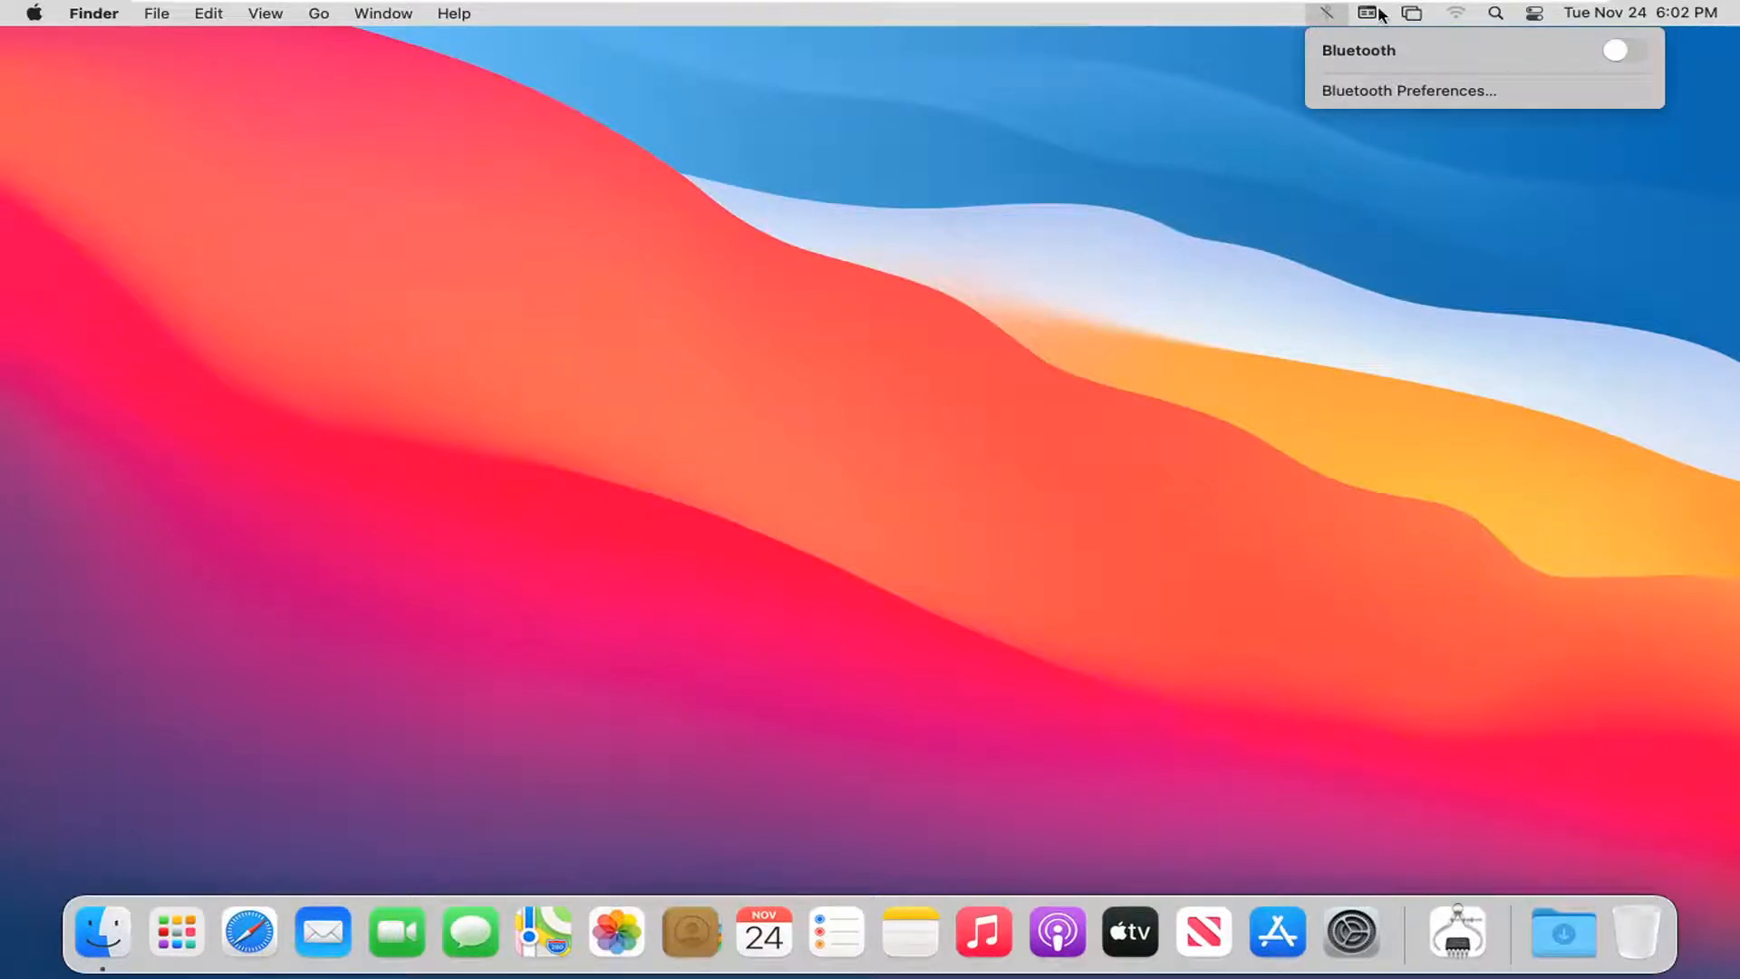
{"action": "mouse_move", "coordinate": [1320, 27]}
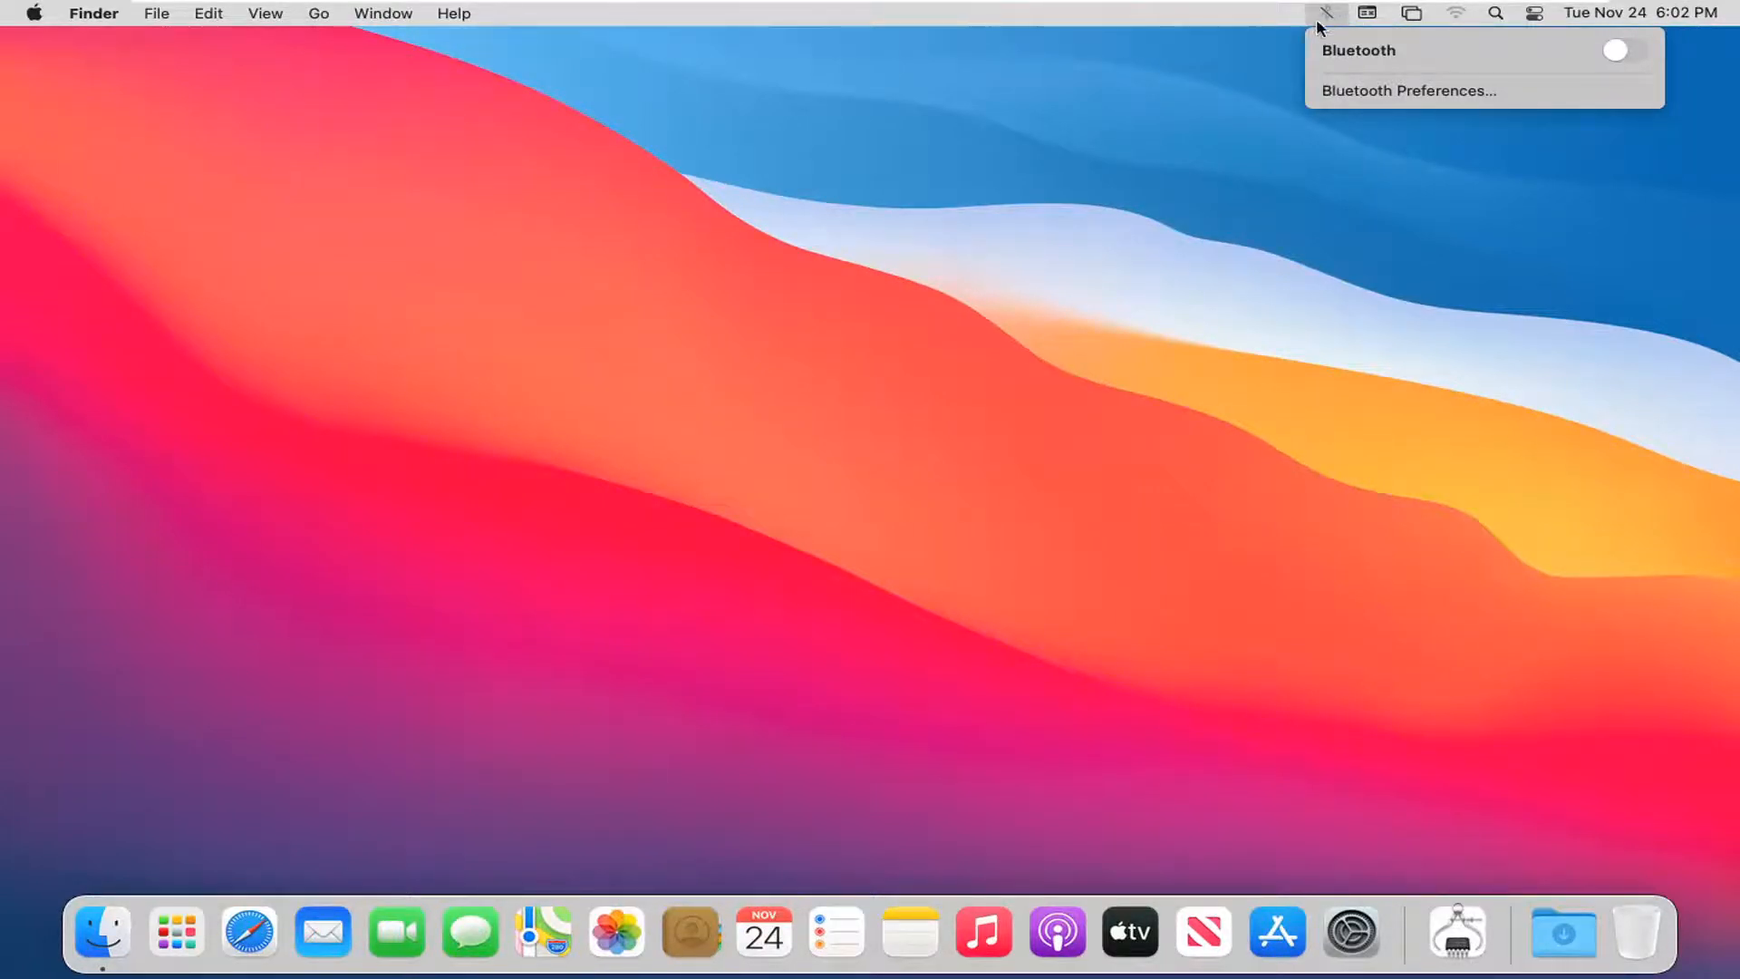
{"action": "mouse_move", "coordinate": [1375, 61]}
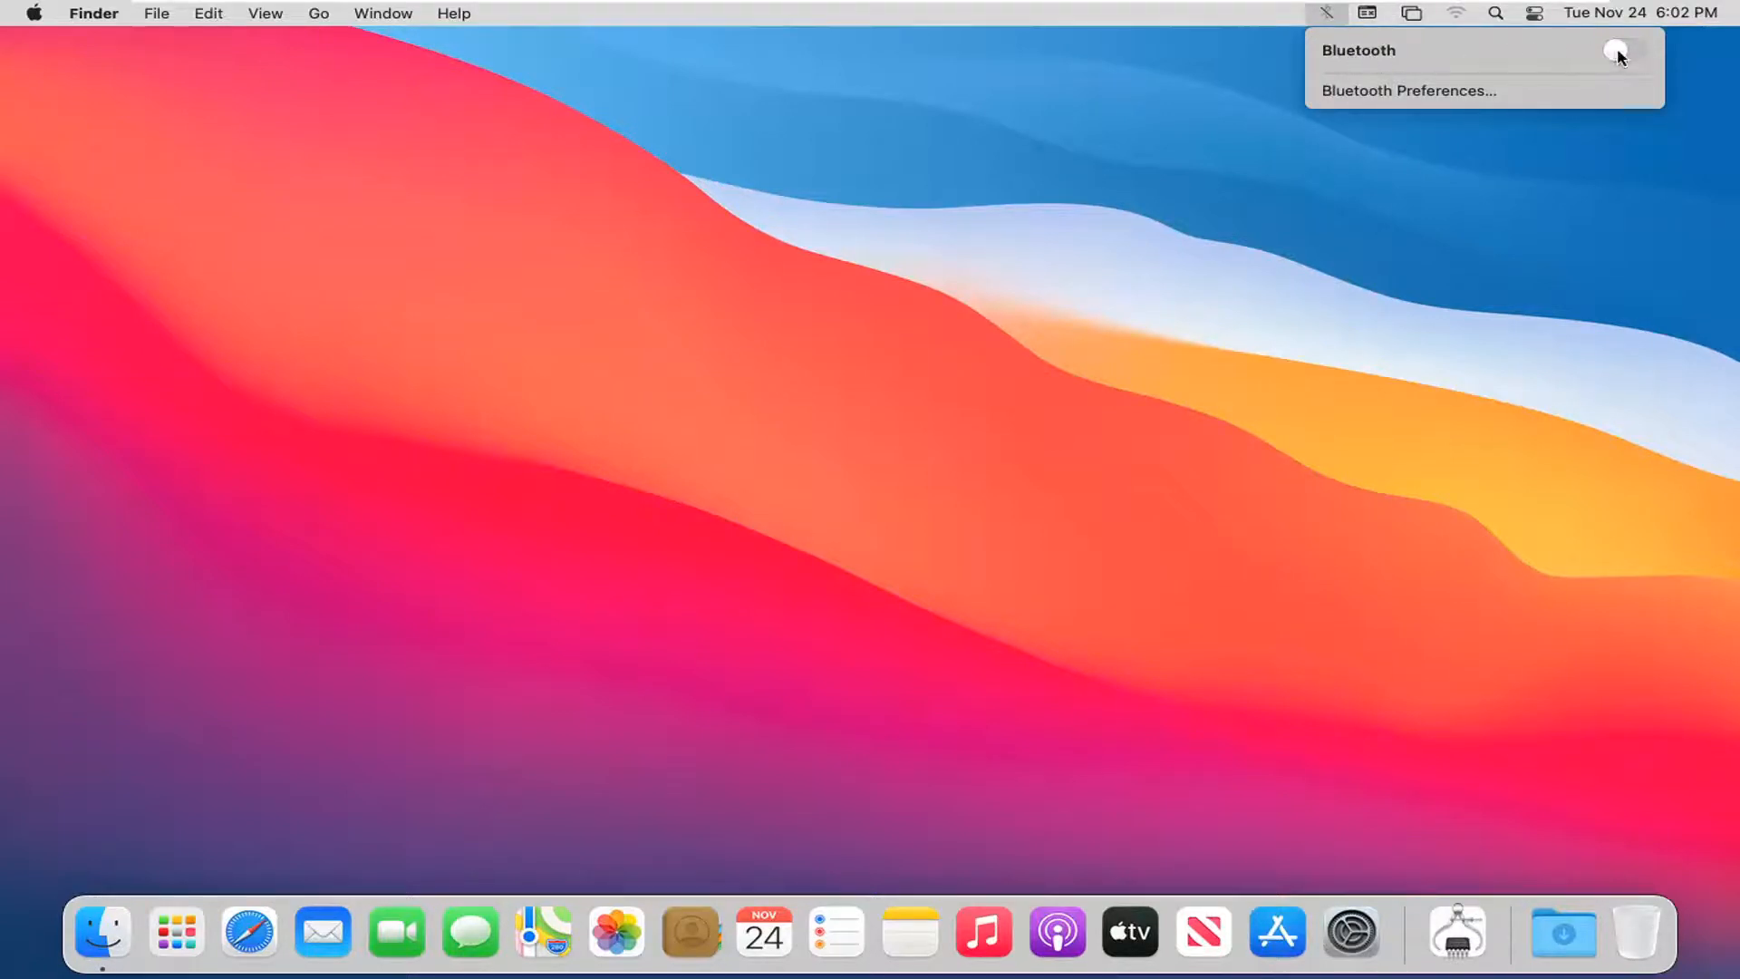
{"action": "left_click", "coordinate": [1623, 51]}
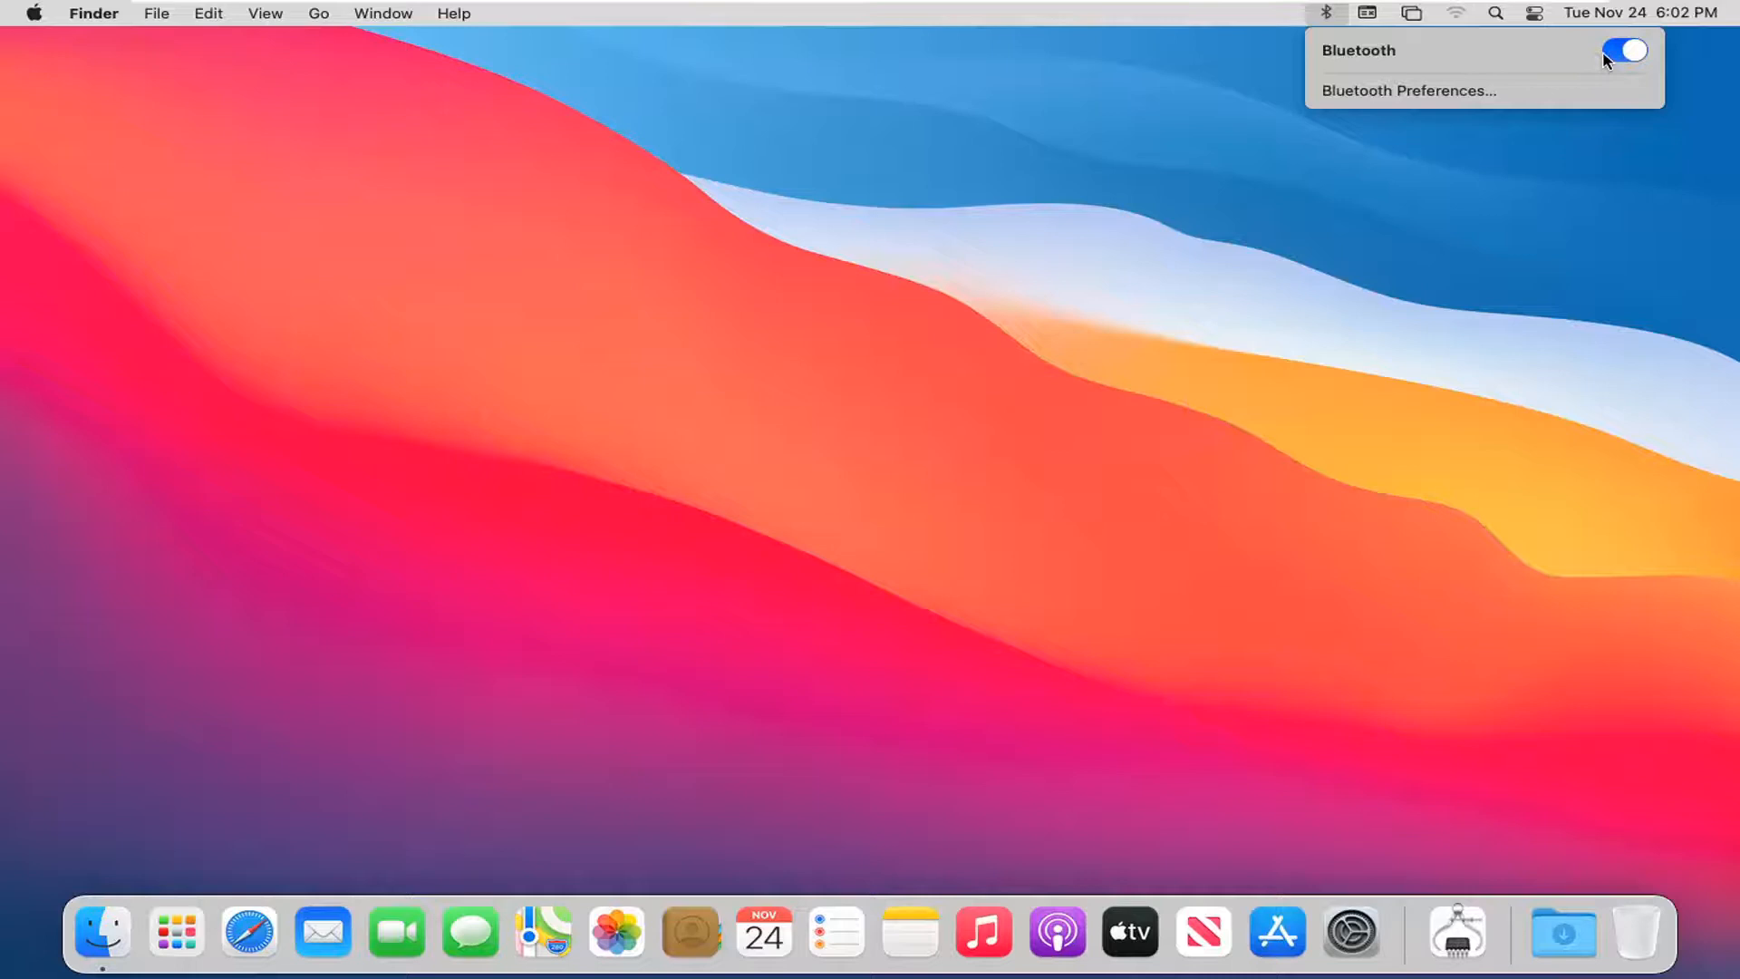
{"action": "mouse_move", "coordinate": [1611, 69]}
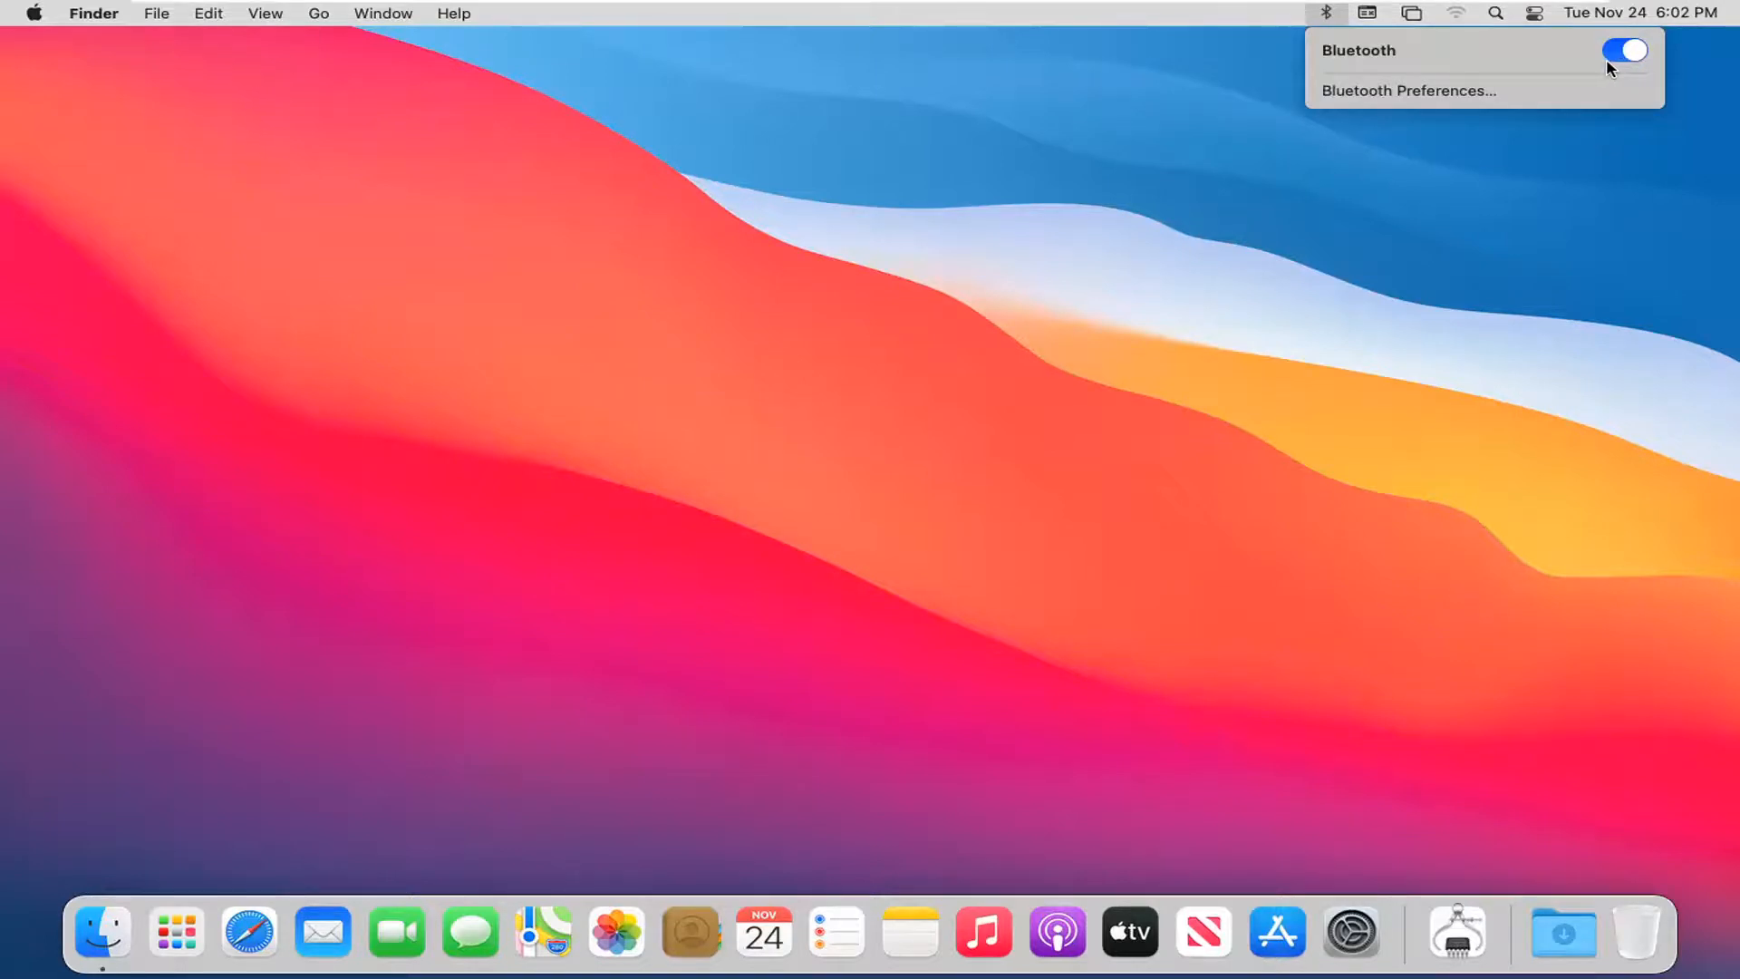
{"action": "mouse_move", "coordinate": [1373, 110]}
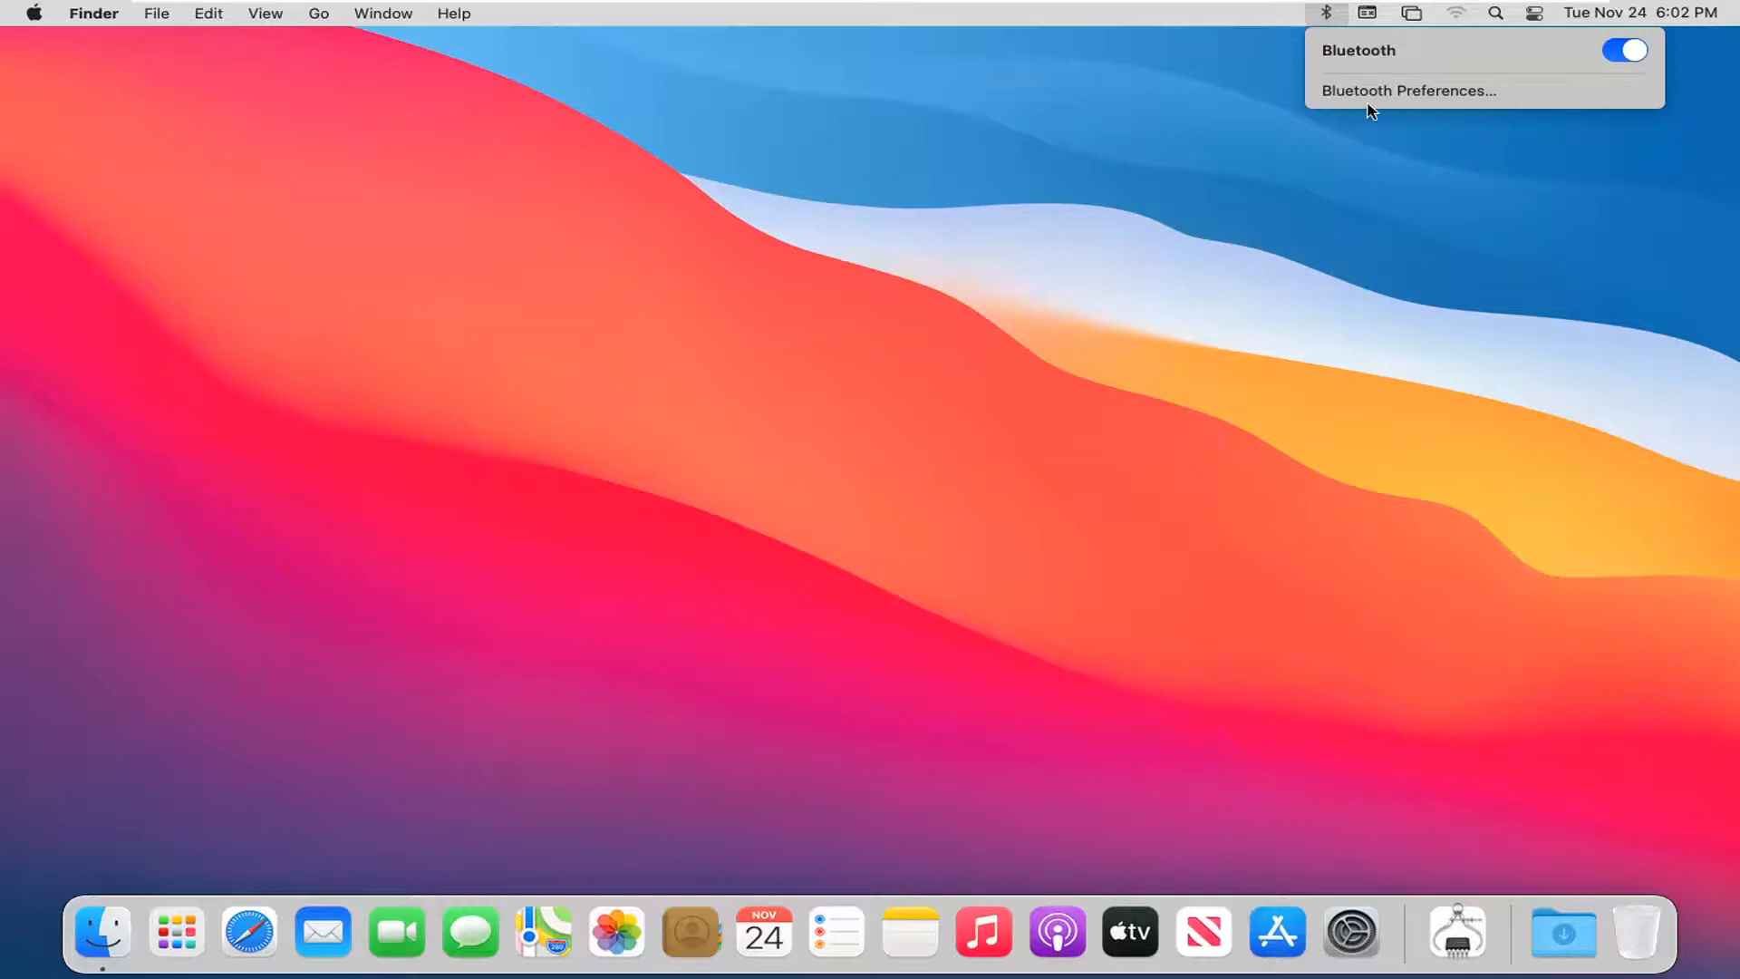
{"action": "mouse_move", "coordinate": [1410, 91]}
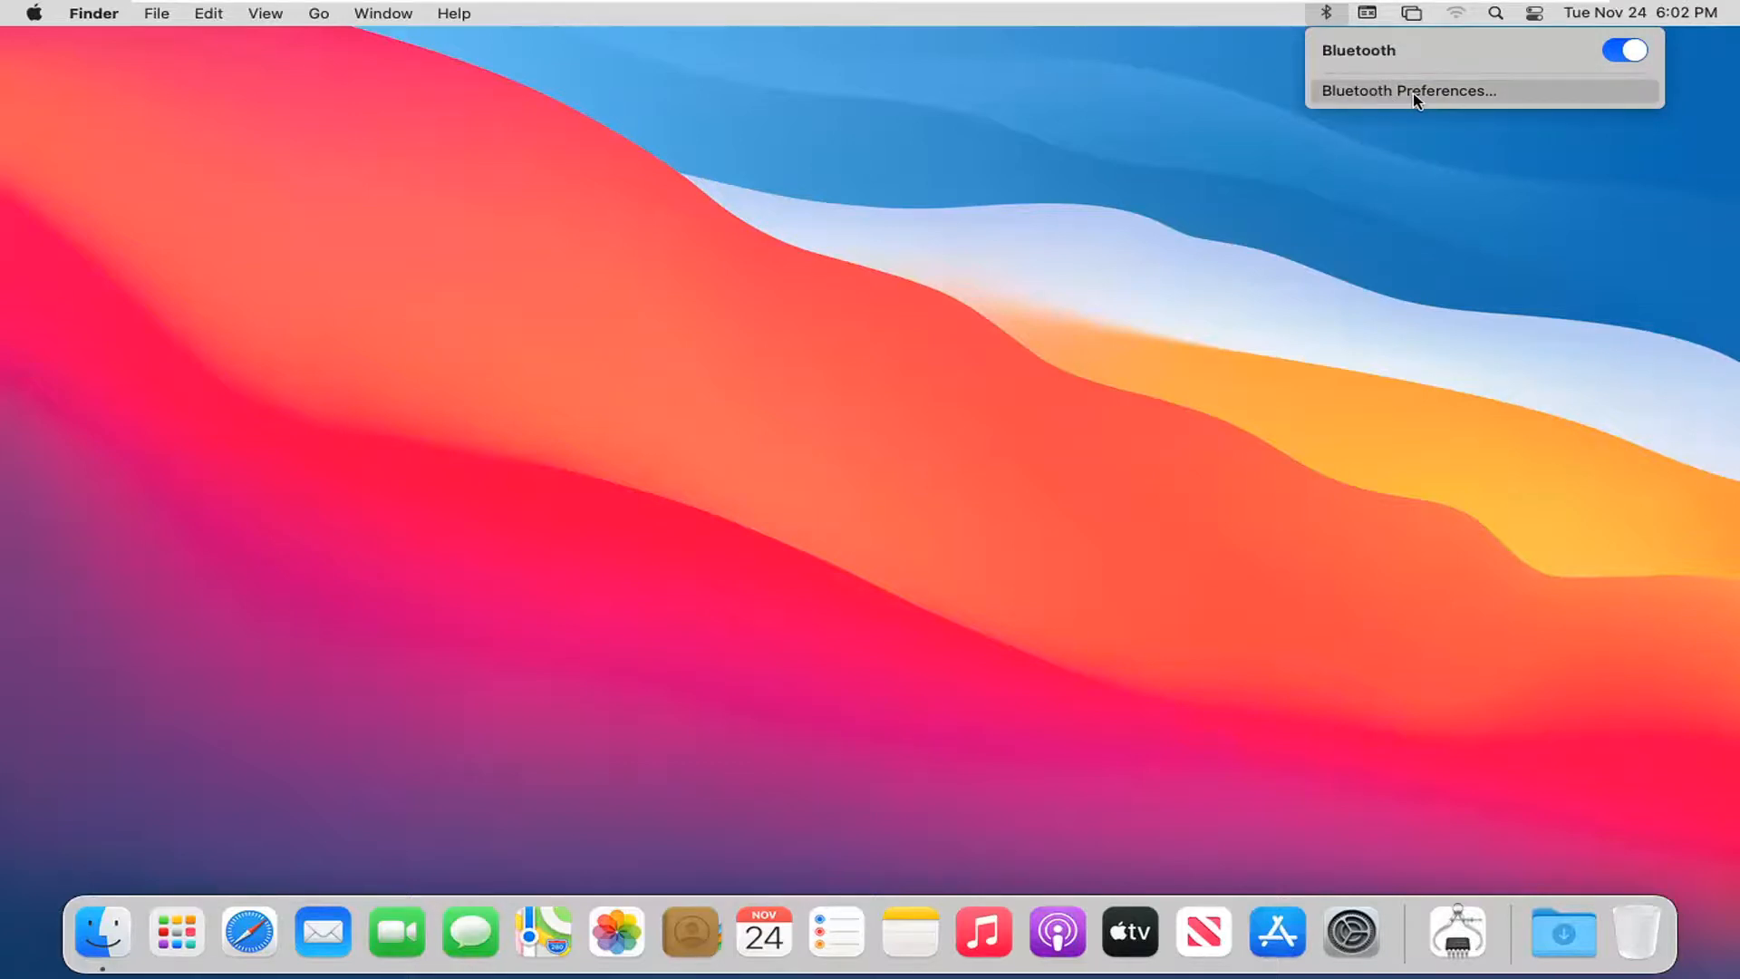
Choose Bluetooth Preferences… and dismiss the 'can't open' pane alert with OK.
{"action": "left_click", "coordinate": [1408, 89]}
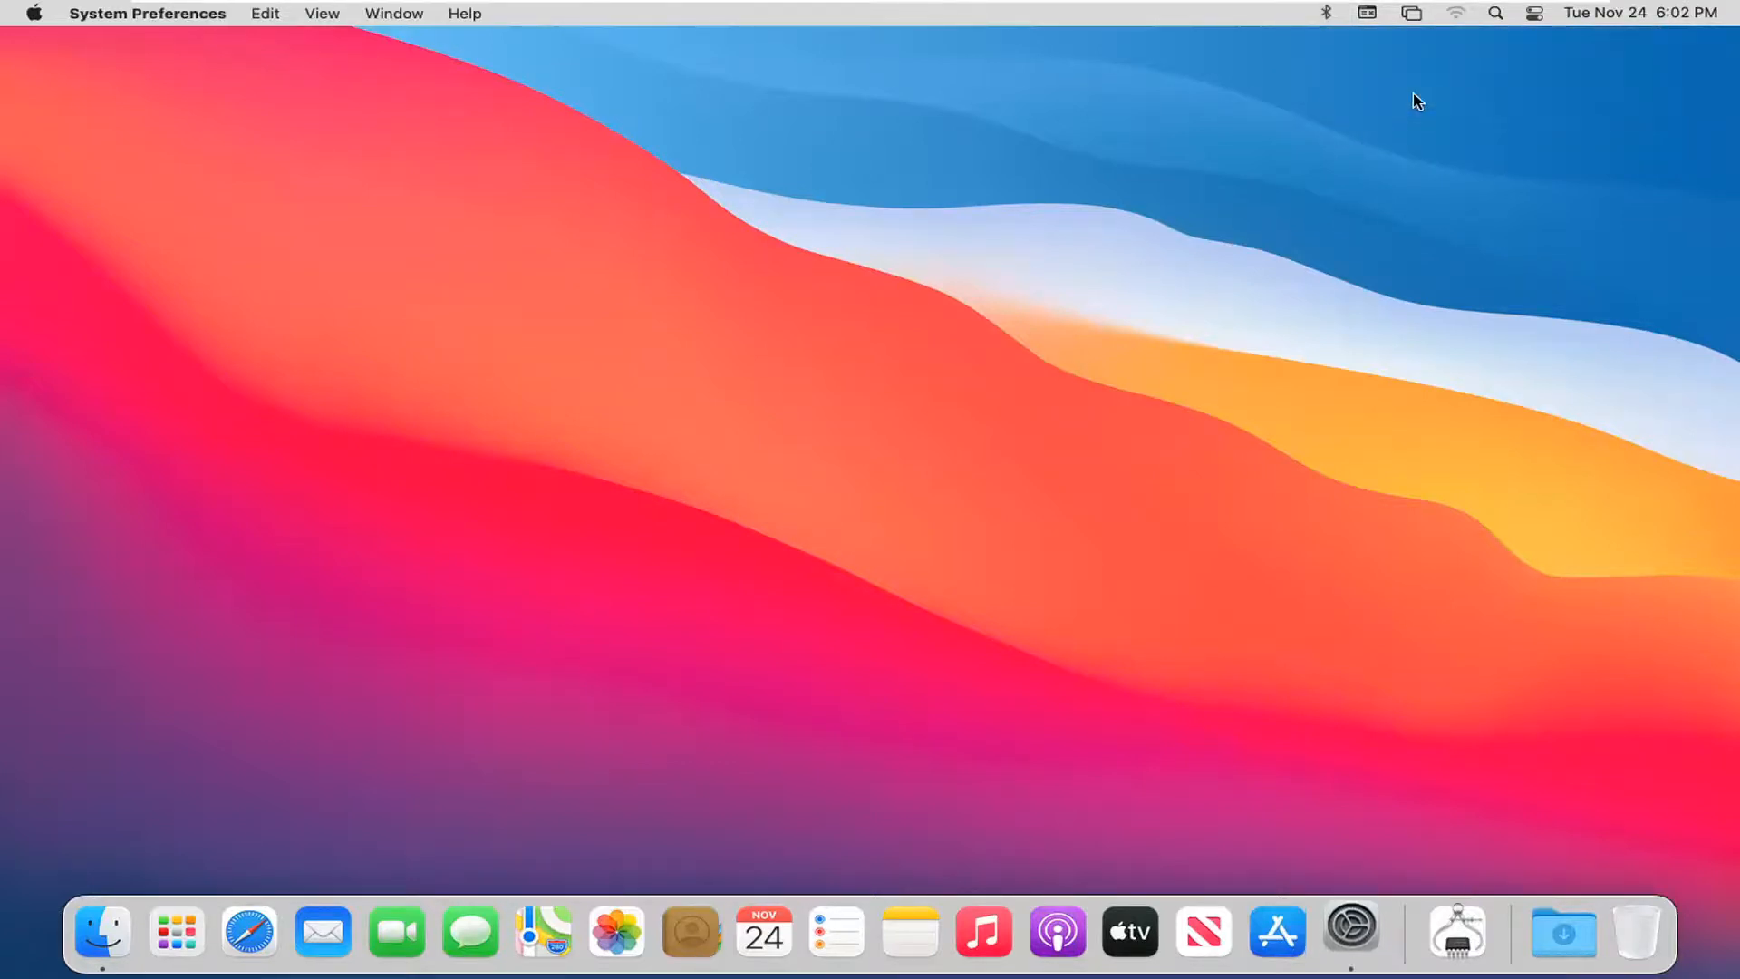
{"action": "left_click", "coordinate": [1350, 933]}
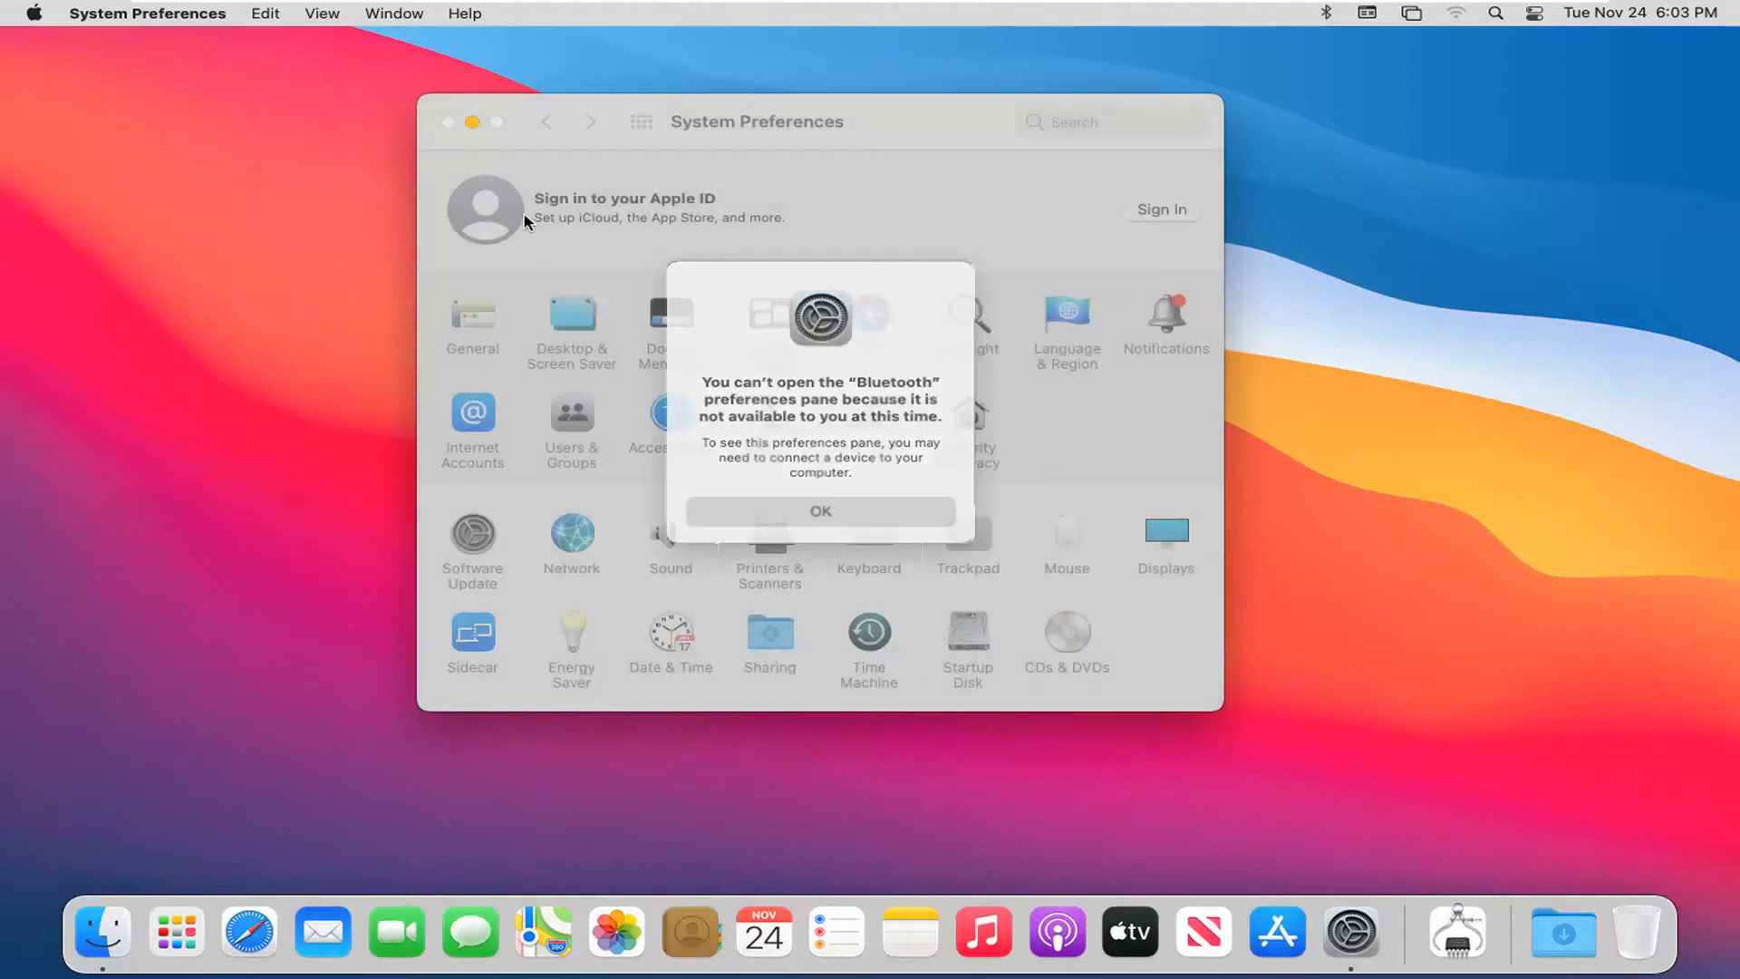
{"action": "left_click", "coordinate": [821, 511]}
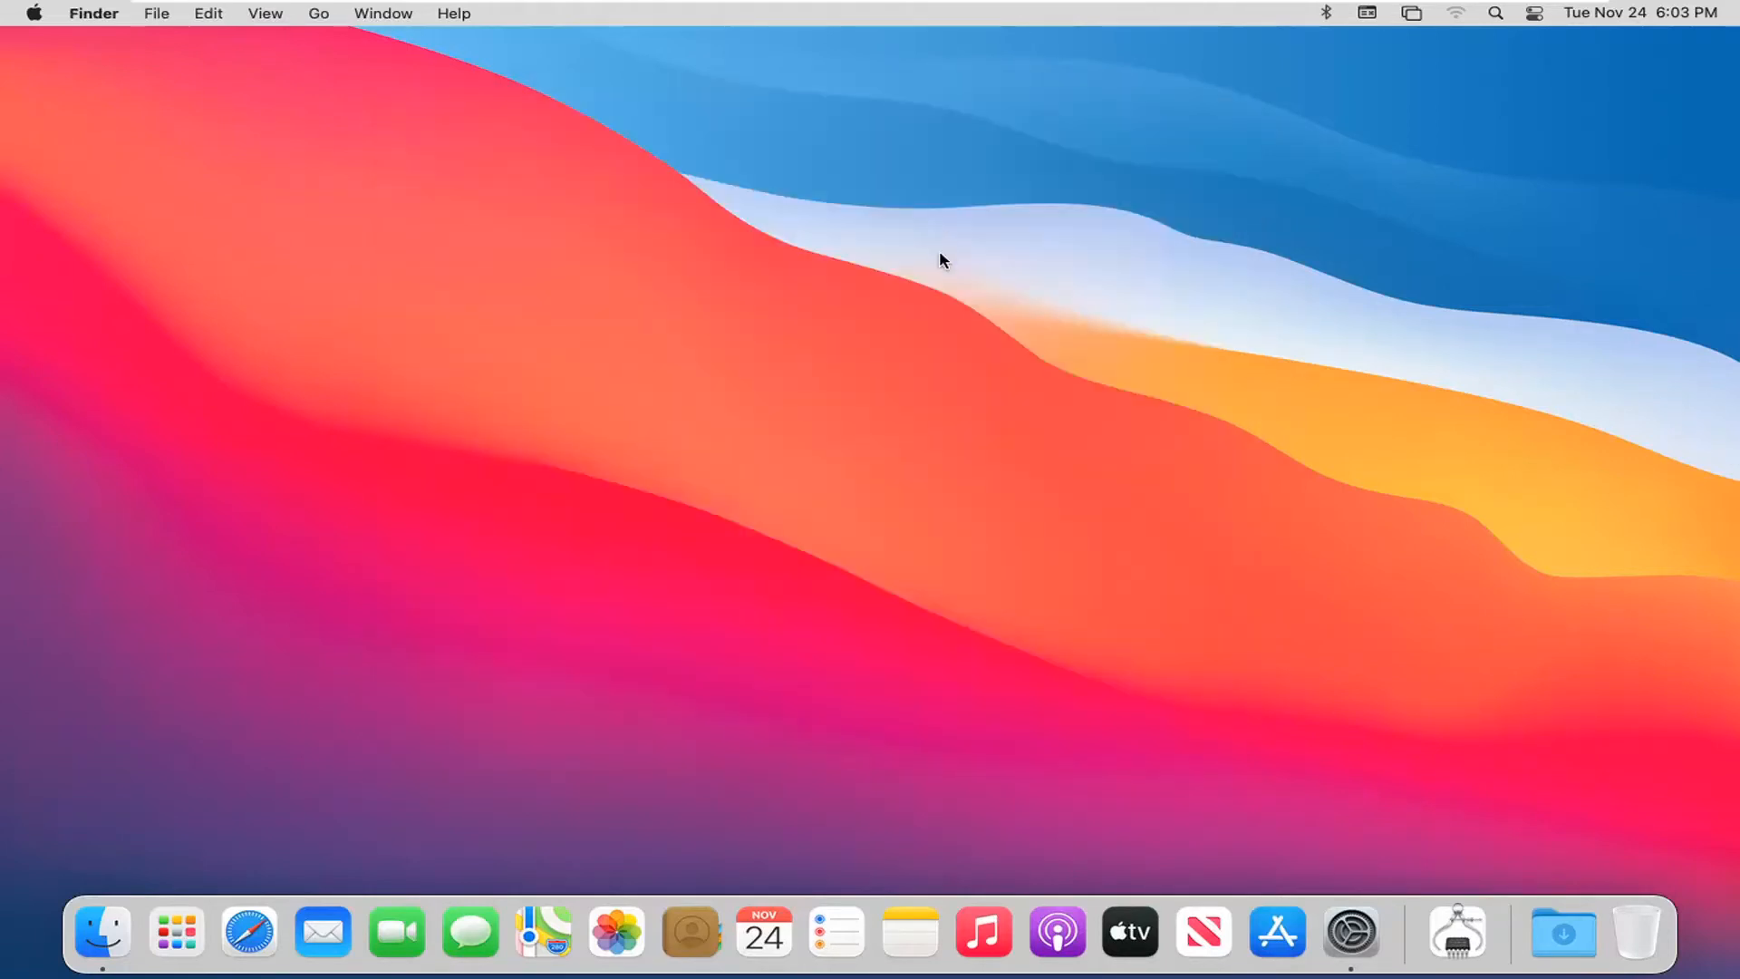